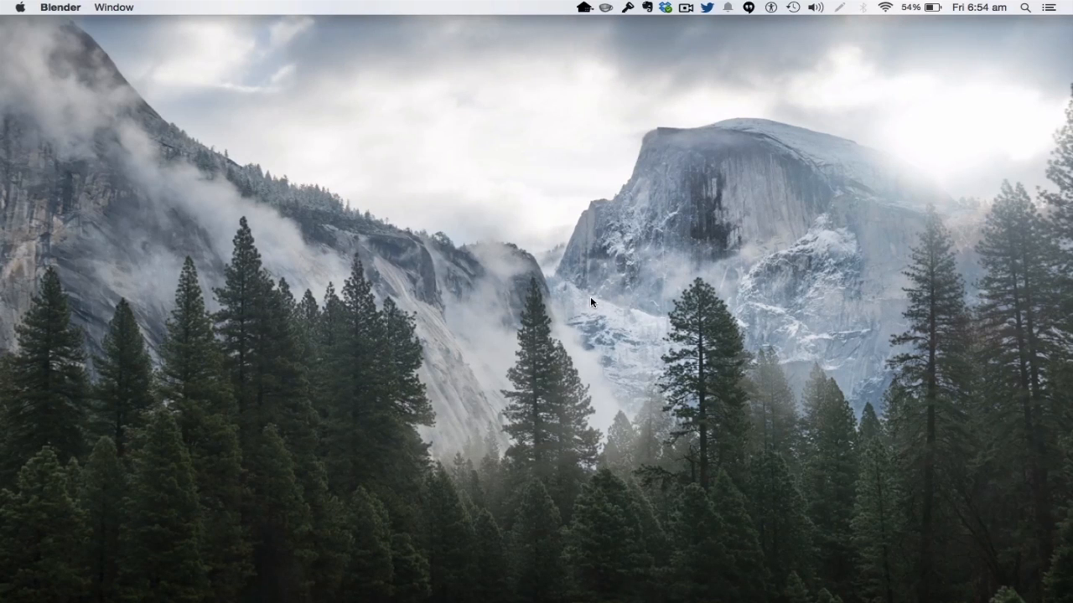
mouse_move(617, 281)
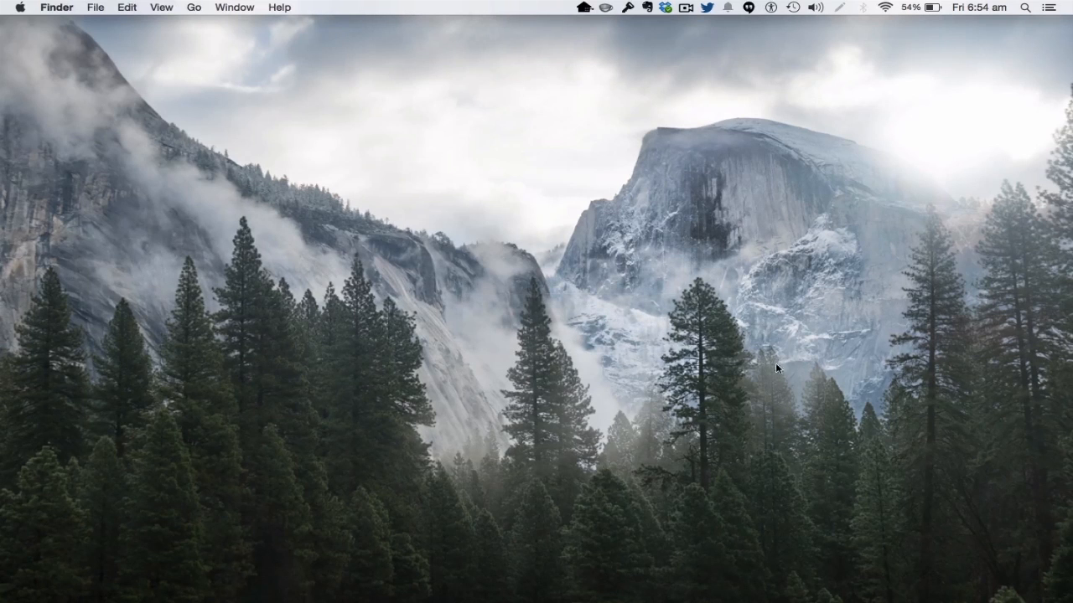
mouse_move(965, 574)
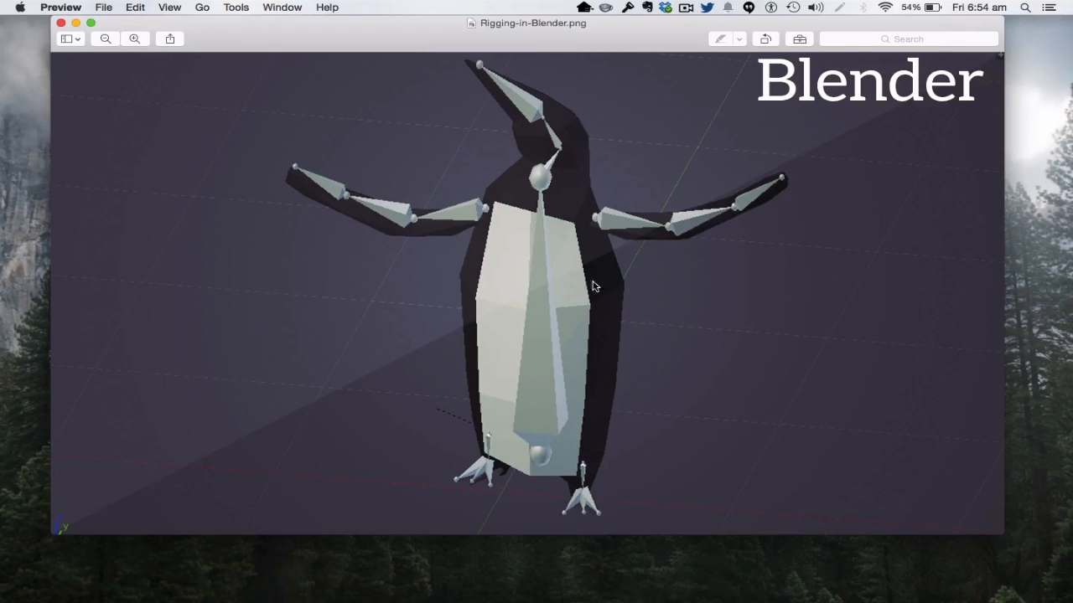
mouse_move(345, 200)
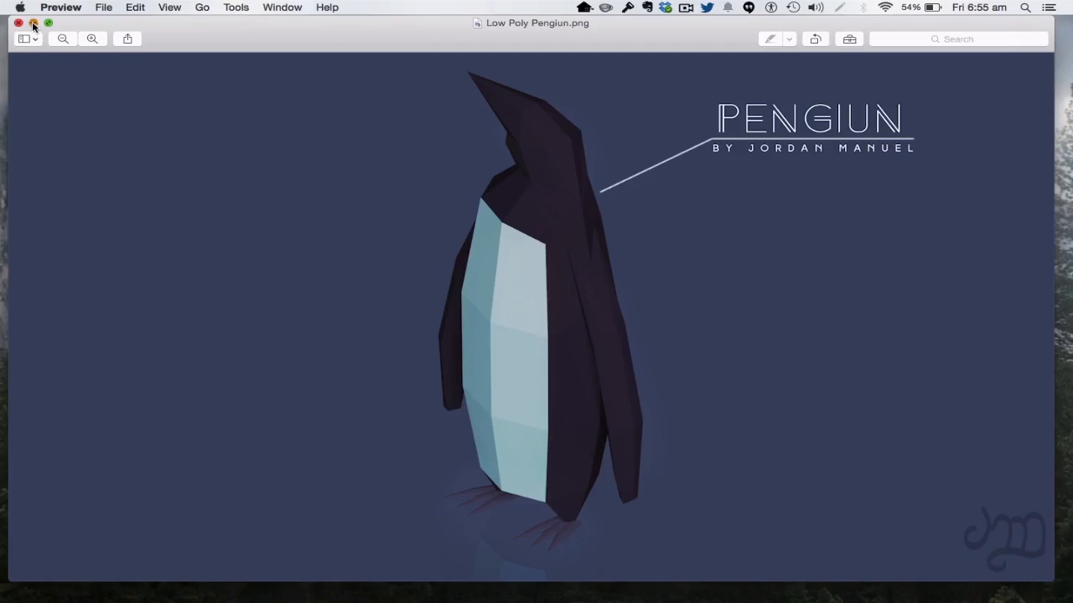
Close the Preview window showing the rigged and low-poly penguin reference images.
left_click(34, 22)
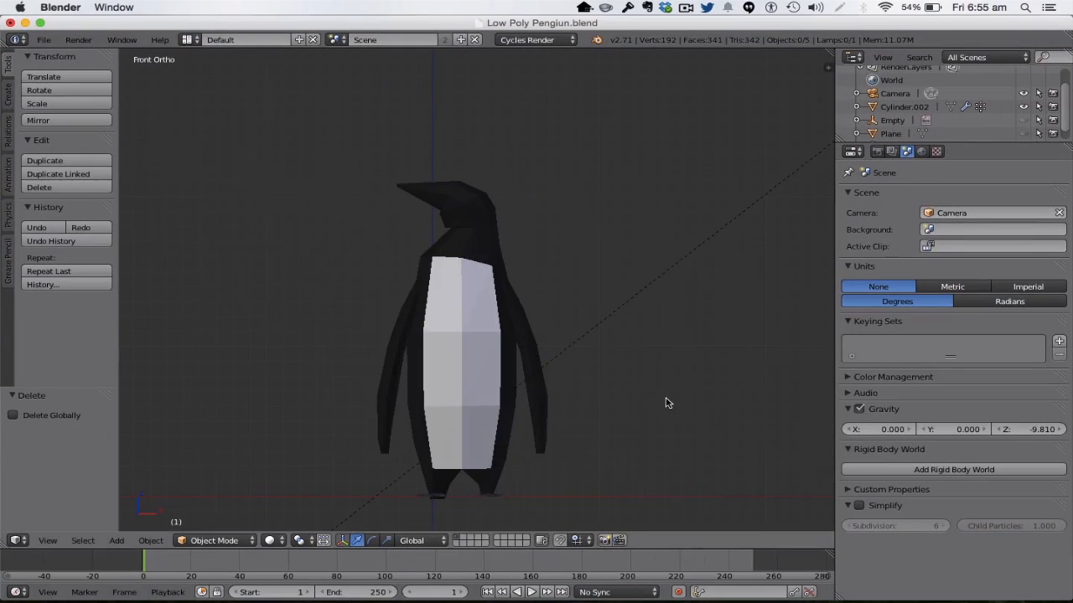
left_click_drag(666, 403, 429, 450)
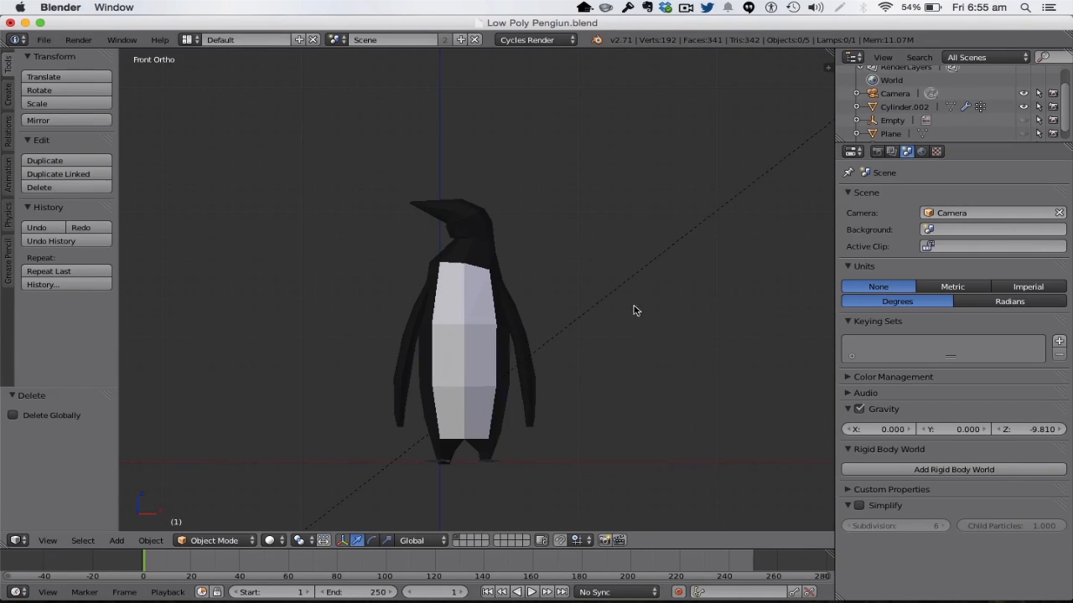
mouse_move(748, 329)
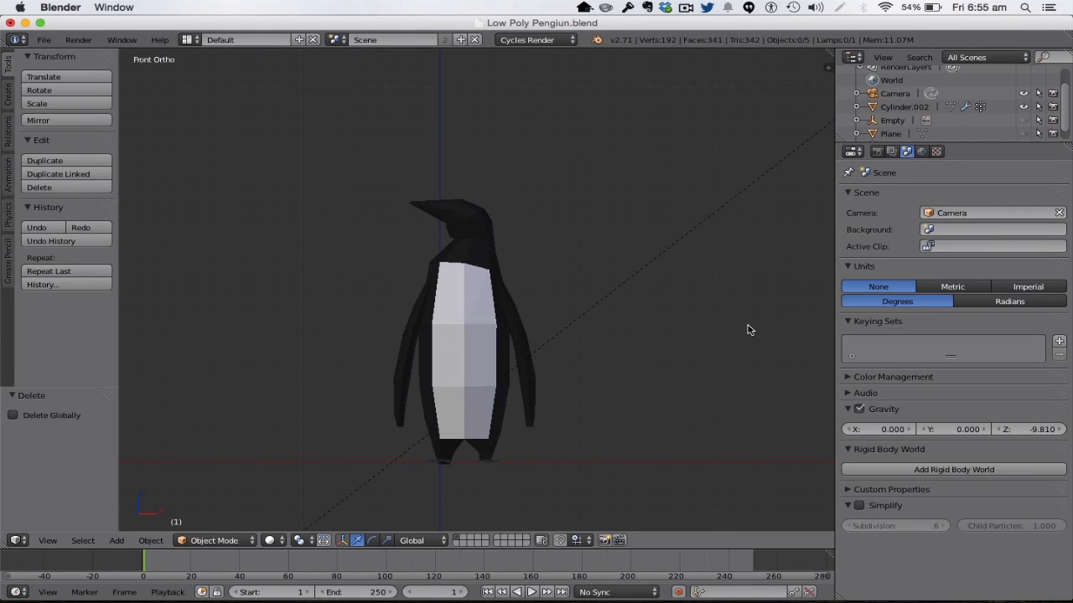
mouse_move(577, 310)
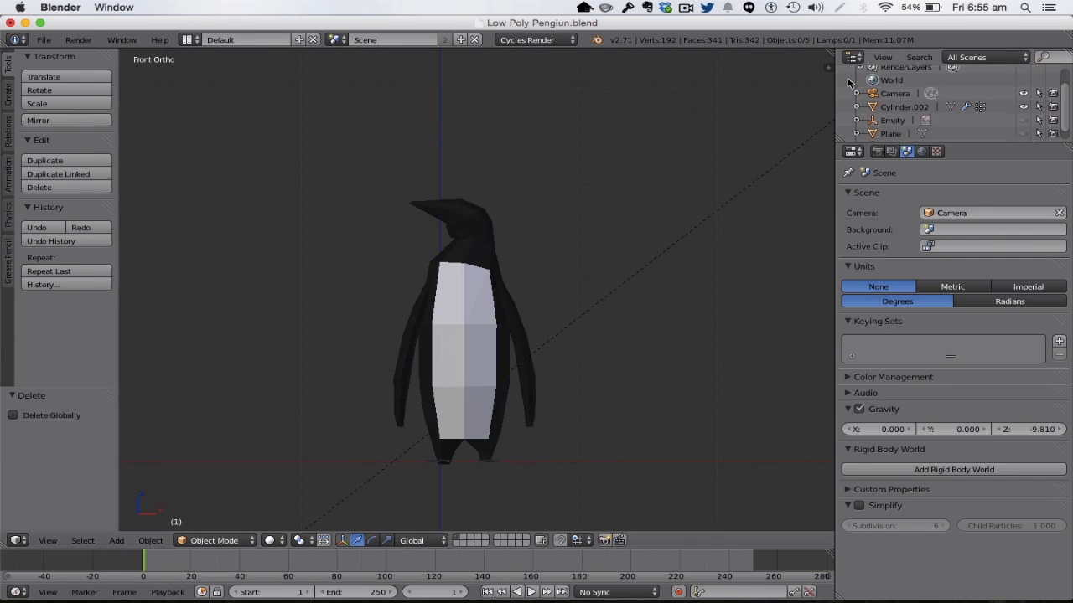
mouse_move(495, 393)
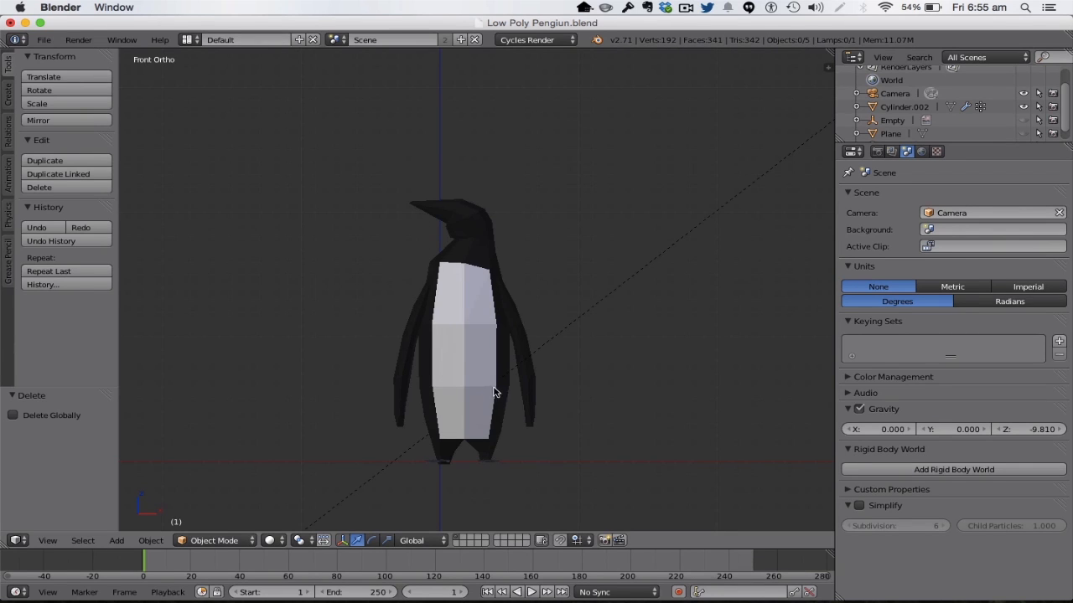
Add a single-bone armature and slide it to the base of the penguin's body.
left_click(116, 540)
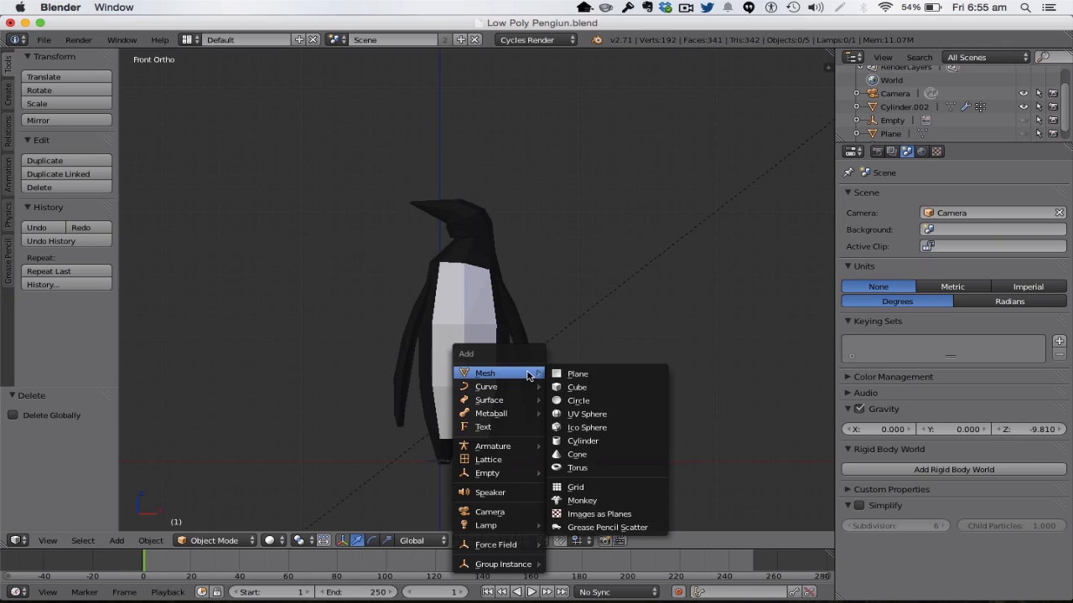
left_click(493, 446)
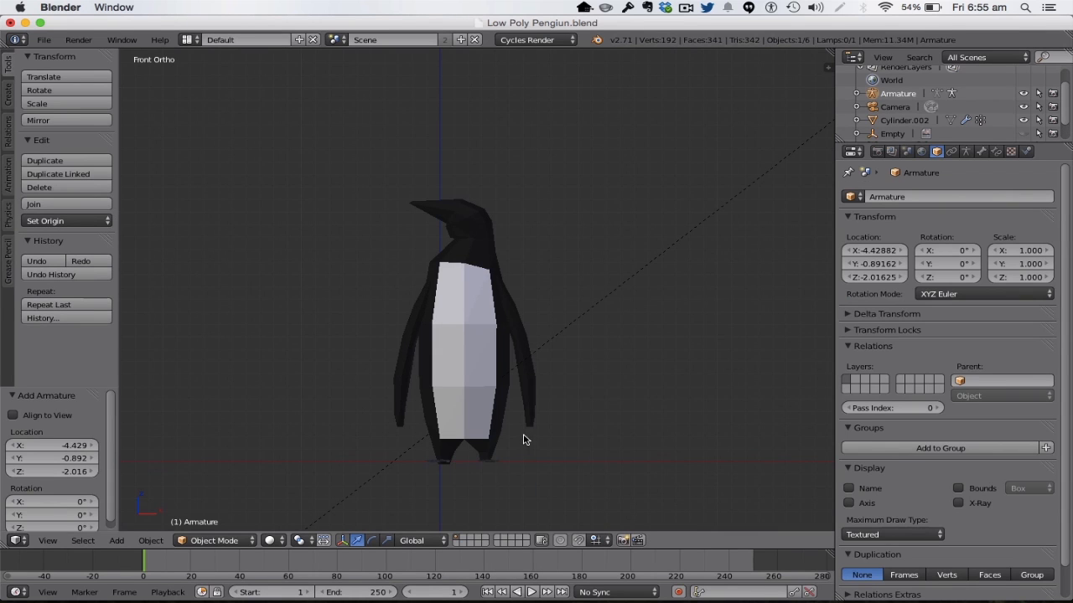
mouse_move(656, 261)
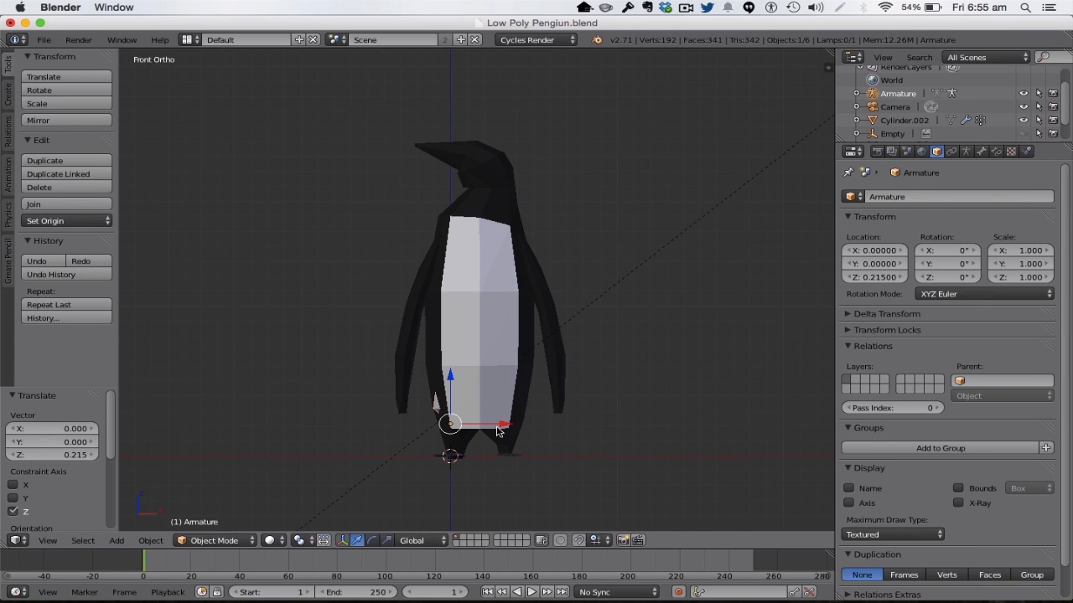
left_click_drag(449, 423, 536, 423)
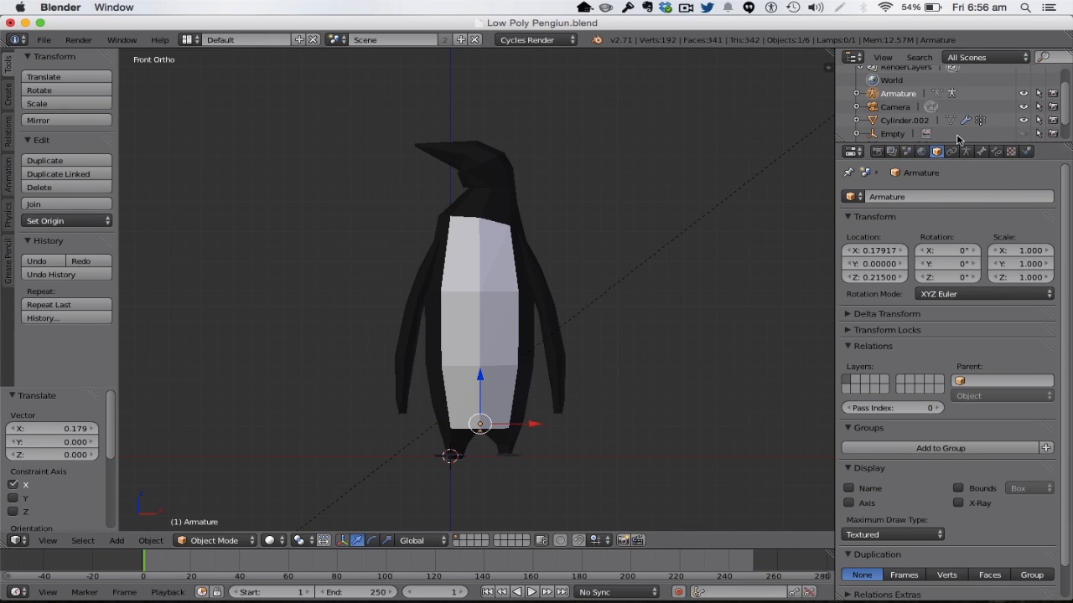
left_click(968, 151)
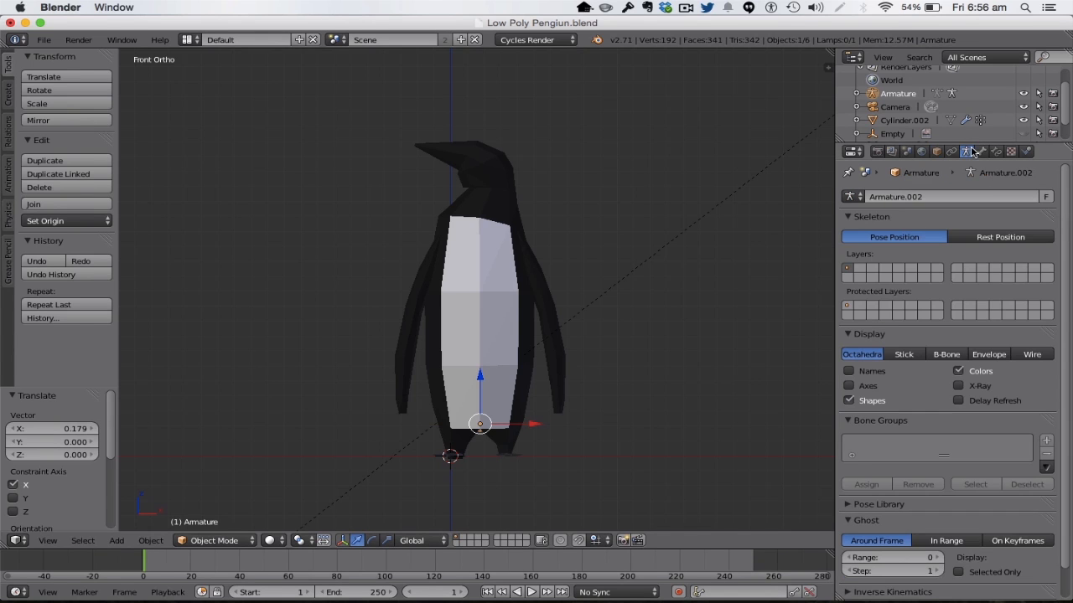
Rename the armature's bone to 'backbone' in the Bone properties.
left_click(959, 386)
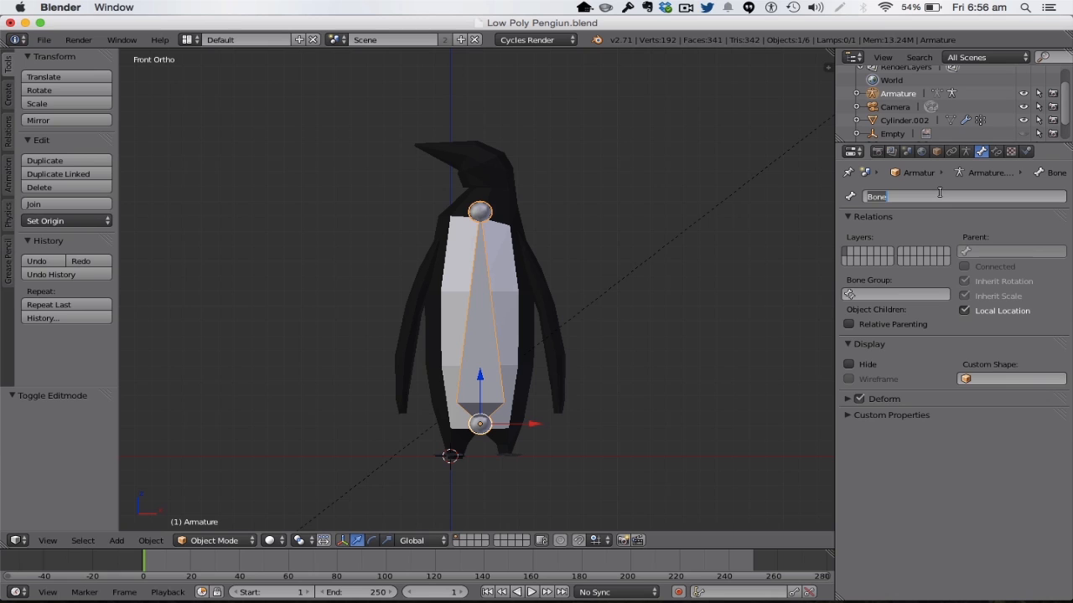
type("backb")
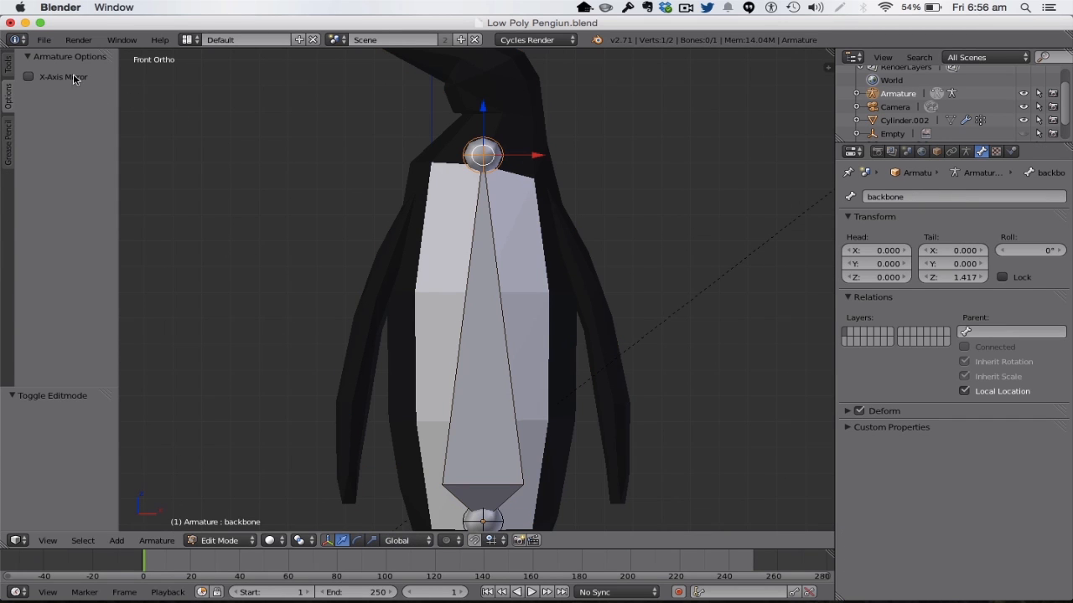
mouse_move(49, 76)
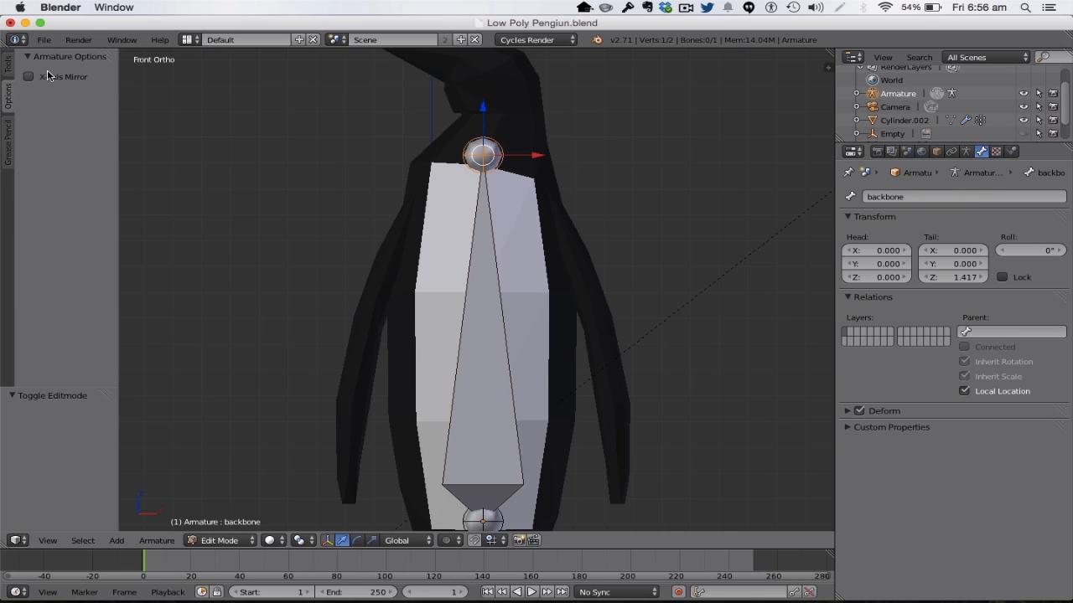
Enable X-Axis Mirror and extrude a mirrored arm bone pair from the backbone's tip.
left_click(28, 76)
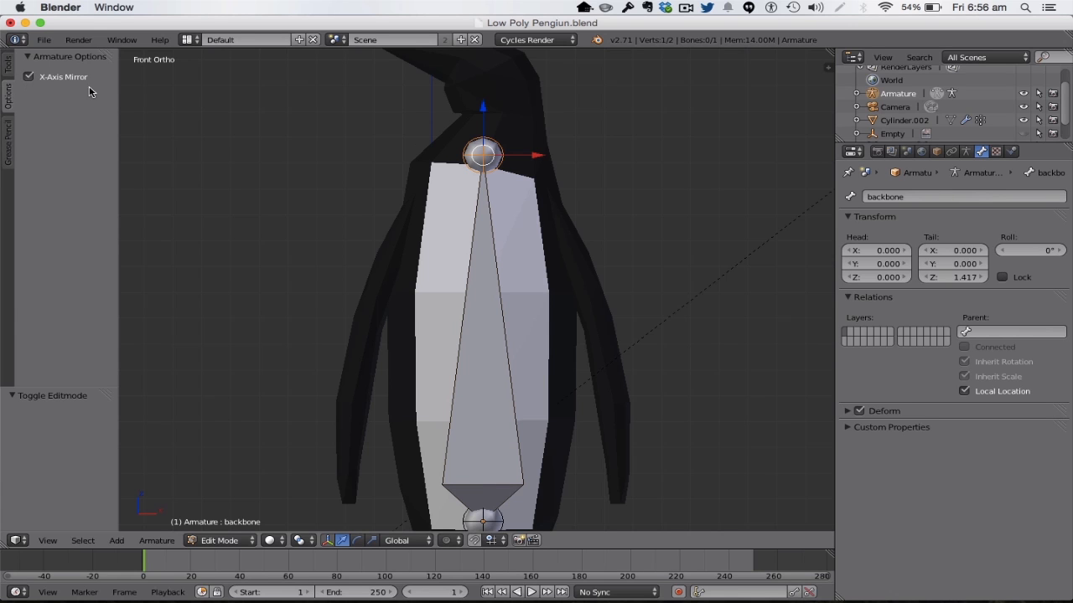
scroll("down", 3)
type("arm r")
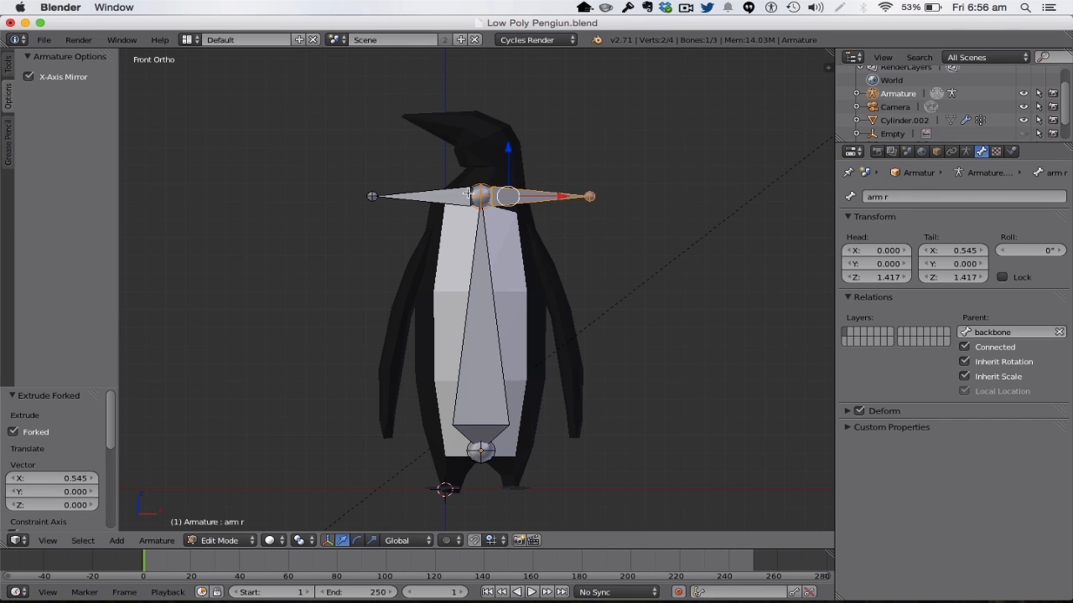
type("backbone_R")
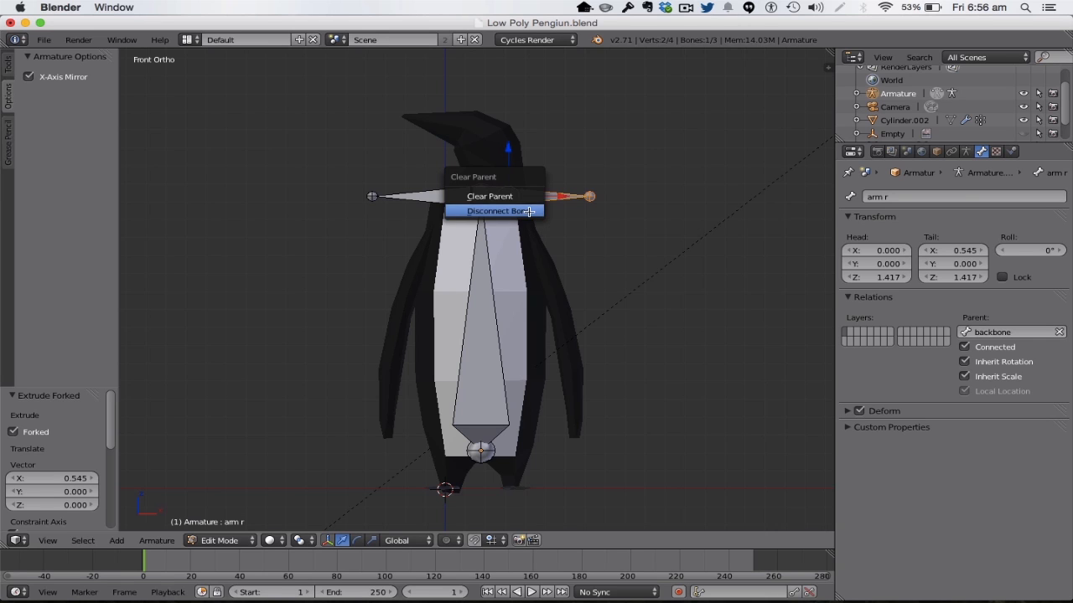
Disconnect the arm bones from the backbone and angle their ends down into the flippers.
left_click(495, 210)
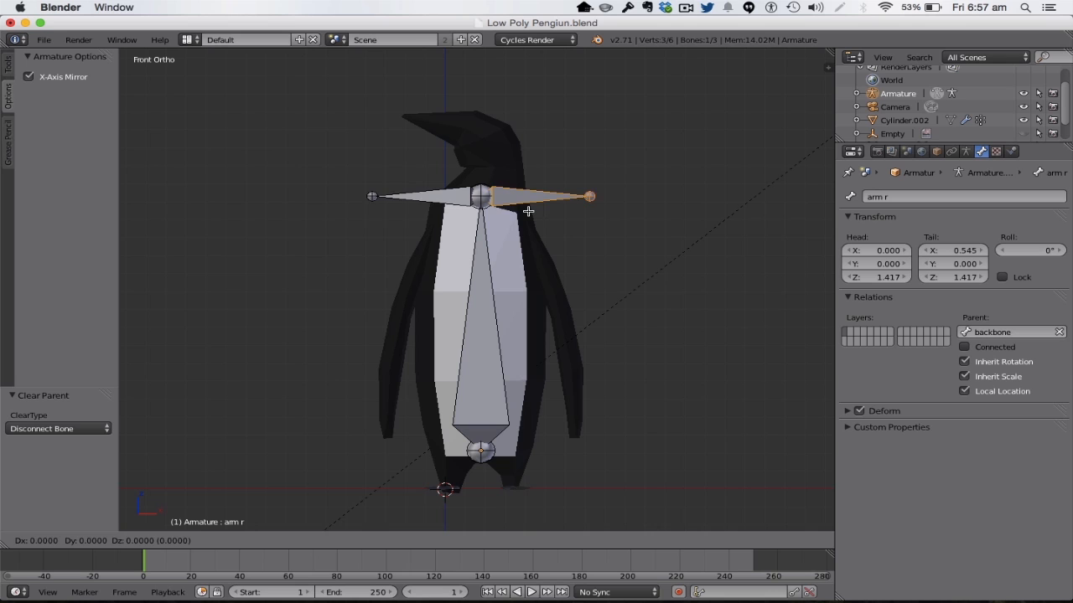
left_click_drag(528, 211, 600, 246)
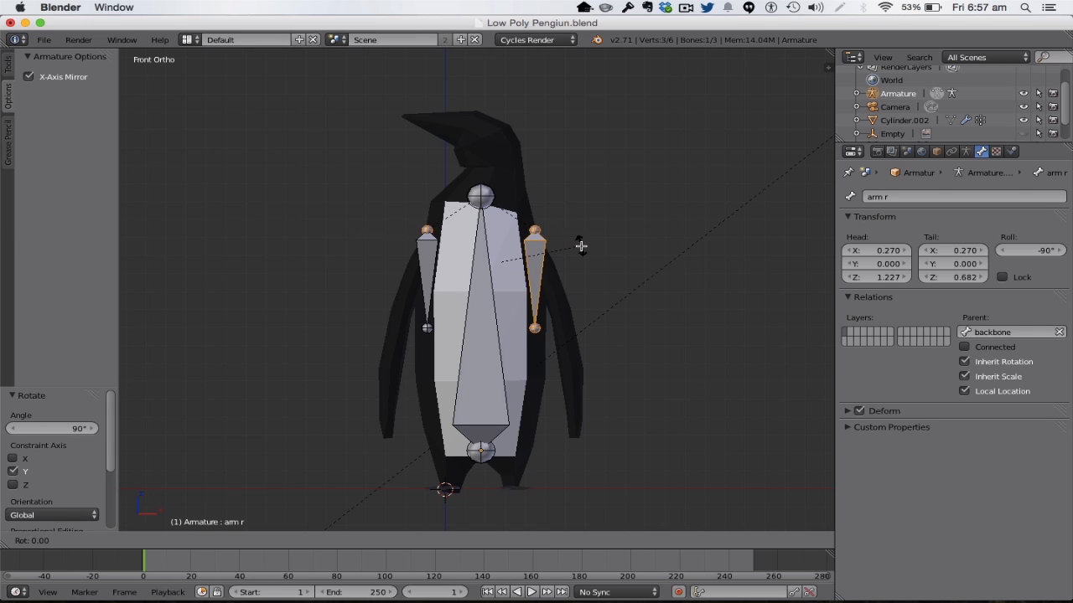
mouse_move(582, 245)
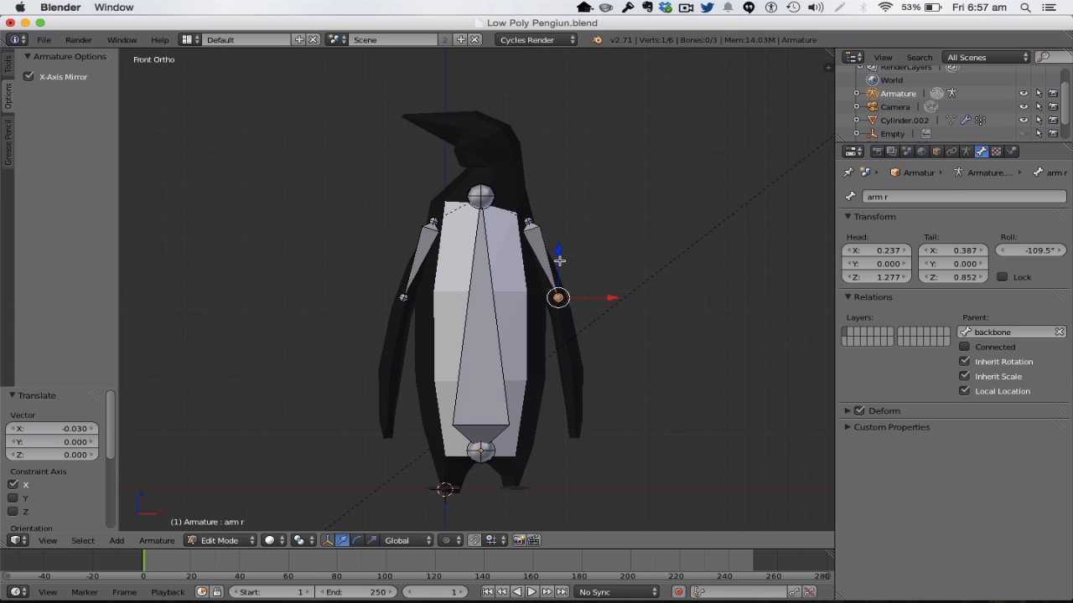
left_click(431, 220)
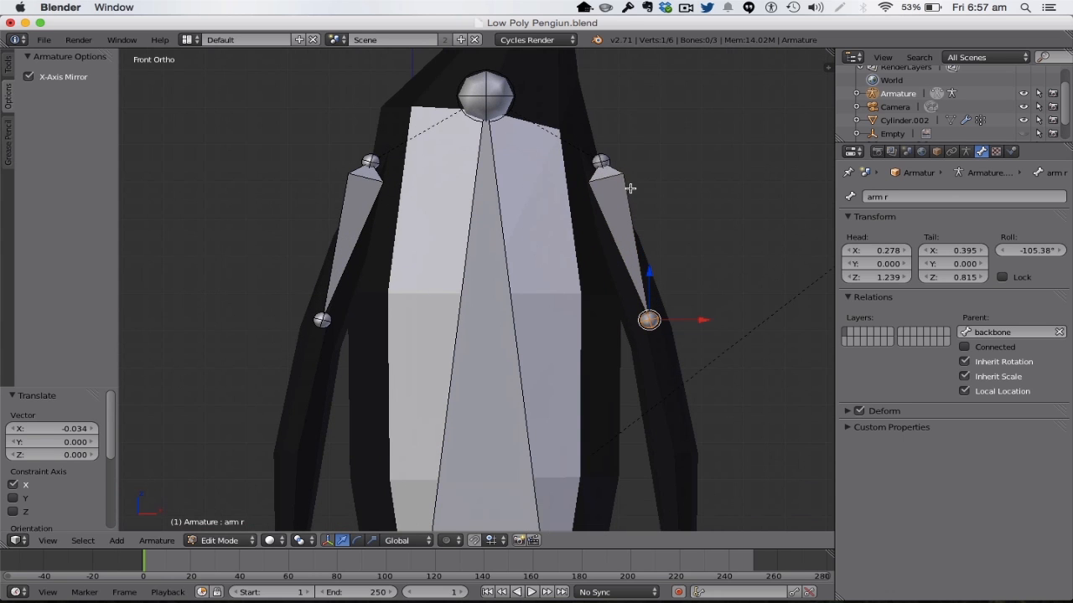
left_click_drag(650, 320, 646, 160)
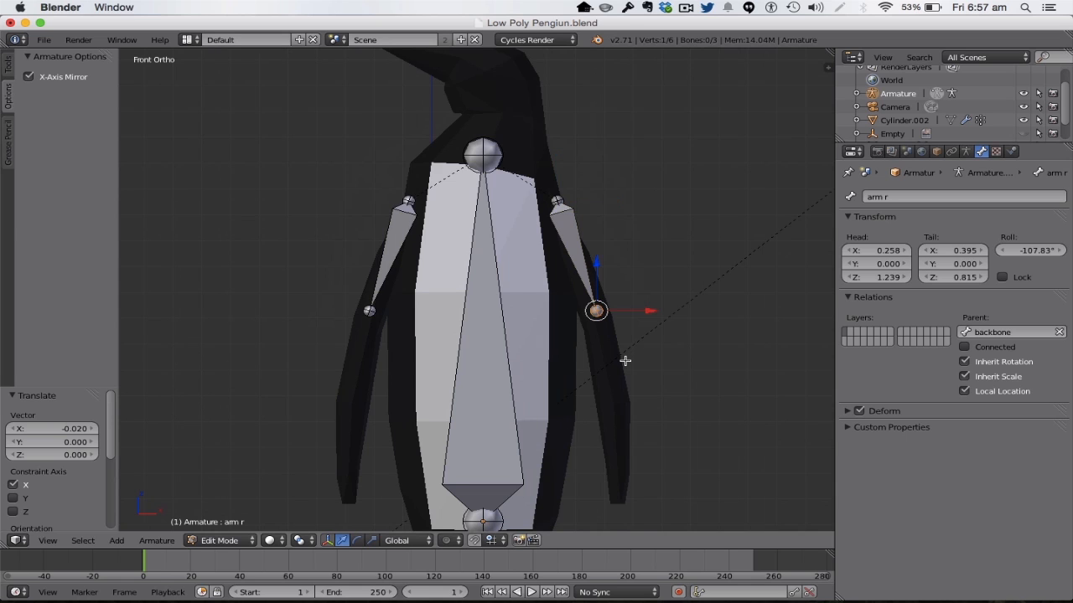
Extrude two more bone segments from each arm tip down to the flipper tips.
left_click_drag(596, 311, 615, 377)
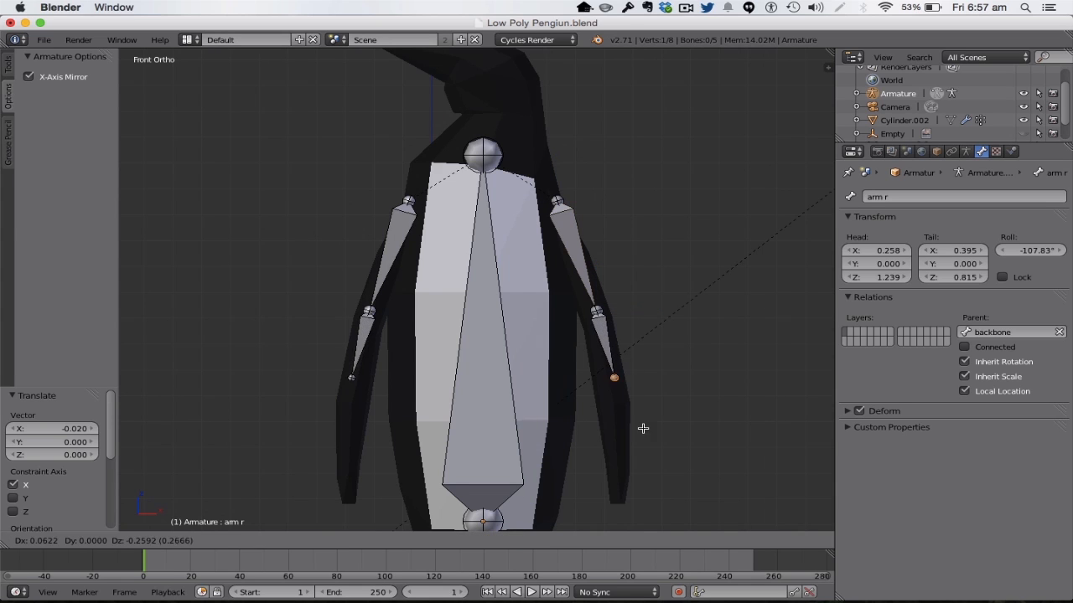
mouse_move(643, 448)
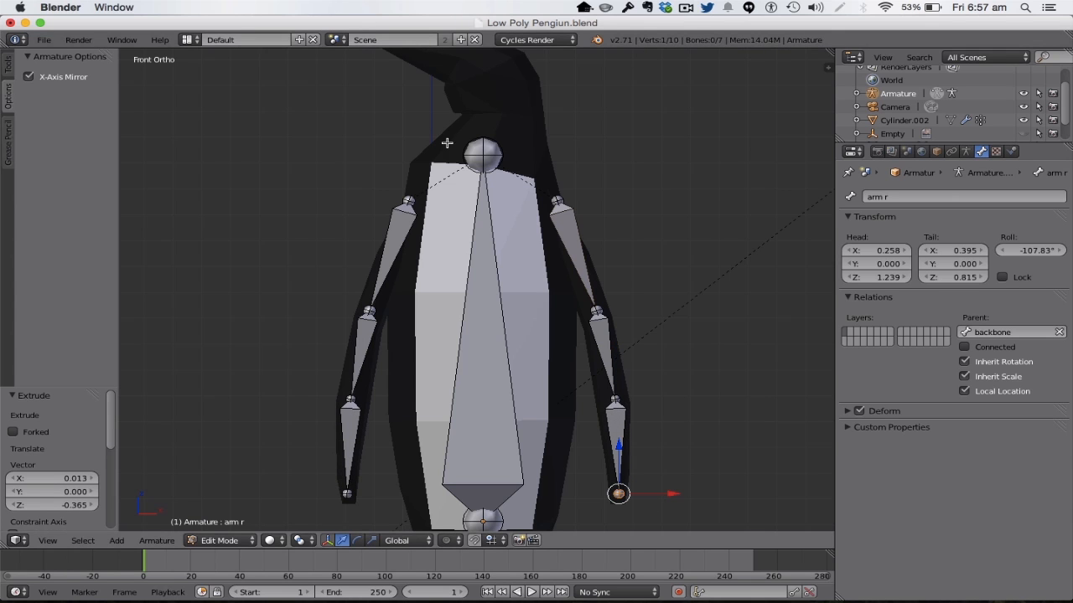
mouse_move(680, 275)
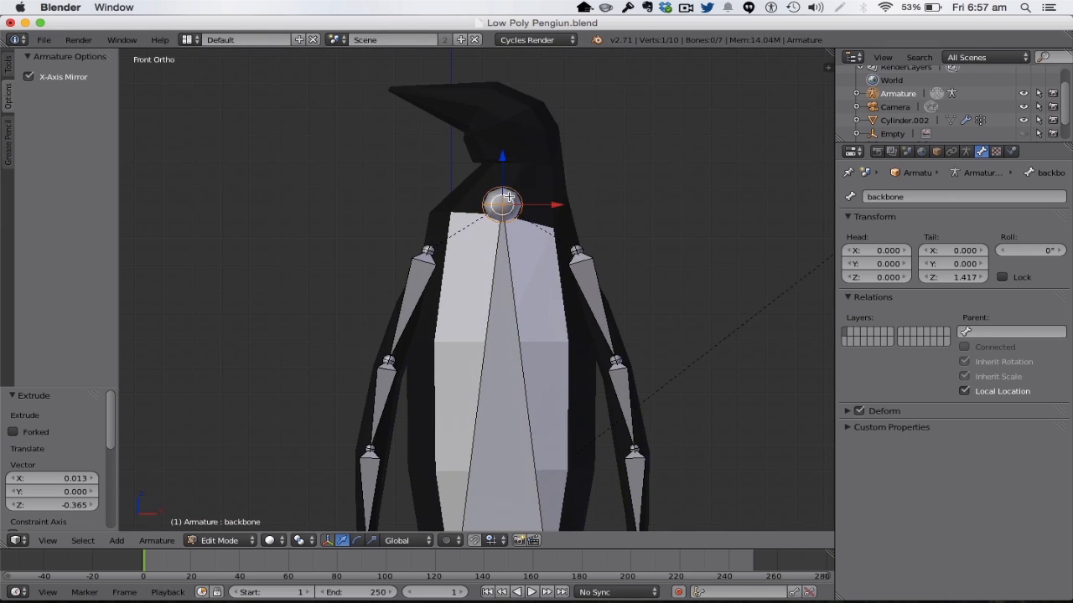
mouse_move(554, 200)
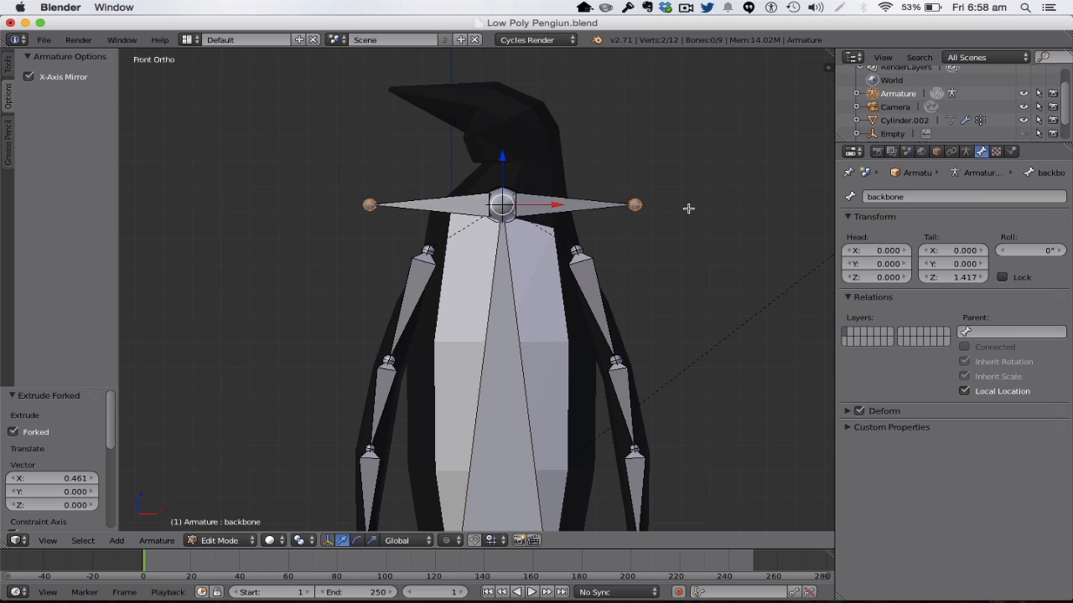
mouse_move(604, 203)
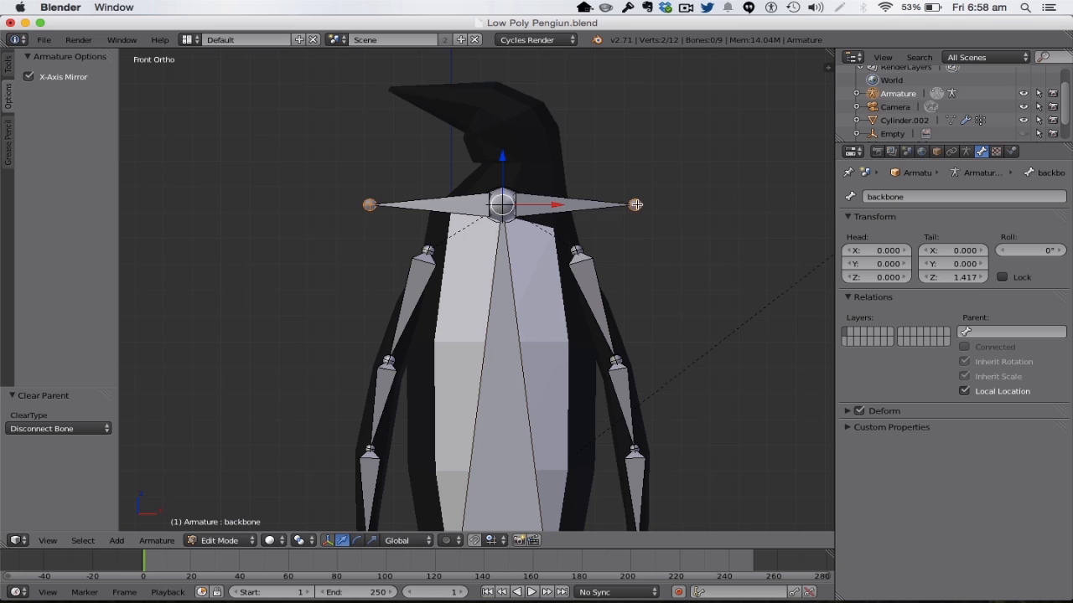
Move the disconnected mirrored bone pair down into the penguin's feet.
left_click_drag(502, 204, 502, 297)
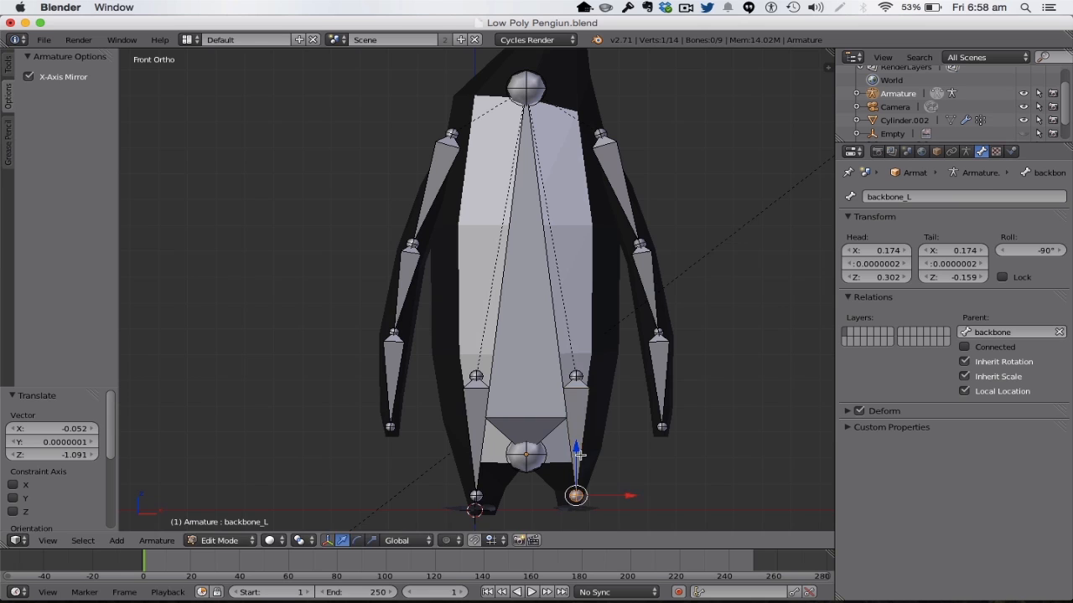
left_click_drag(575, 494, 576, 424)
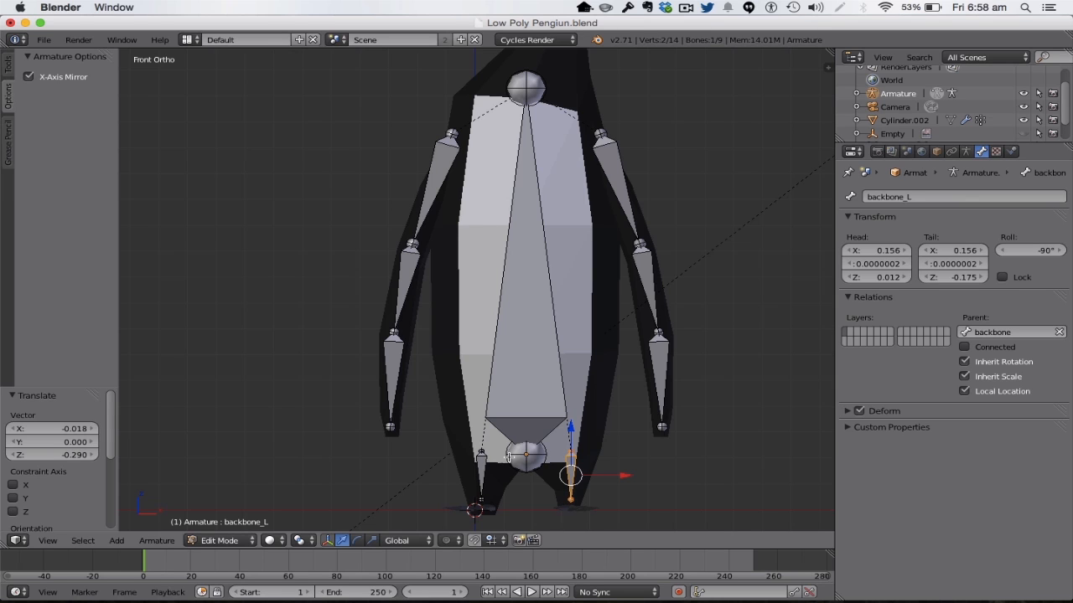
mouse_move(583, 417)
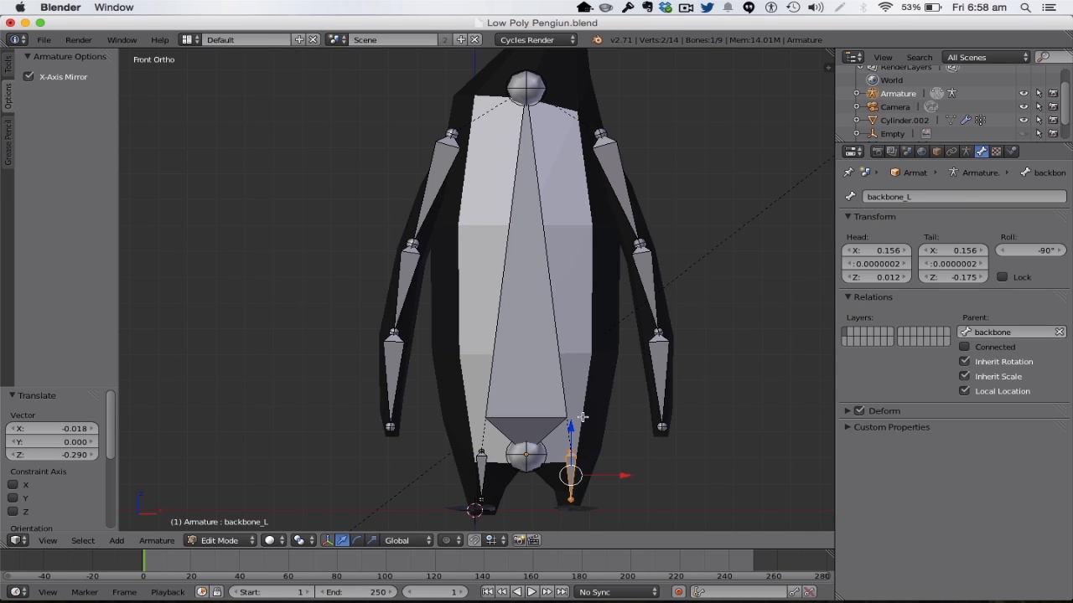
mouse_move(670, 506)
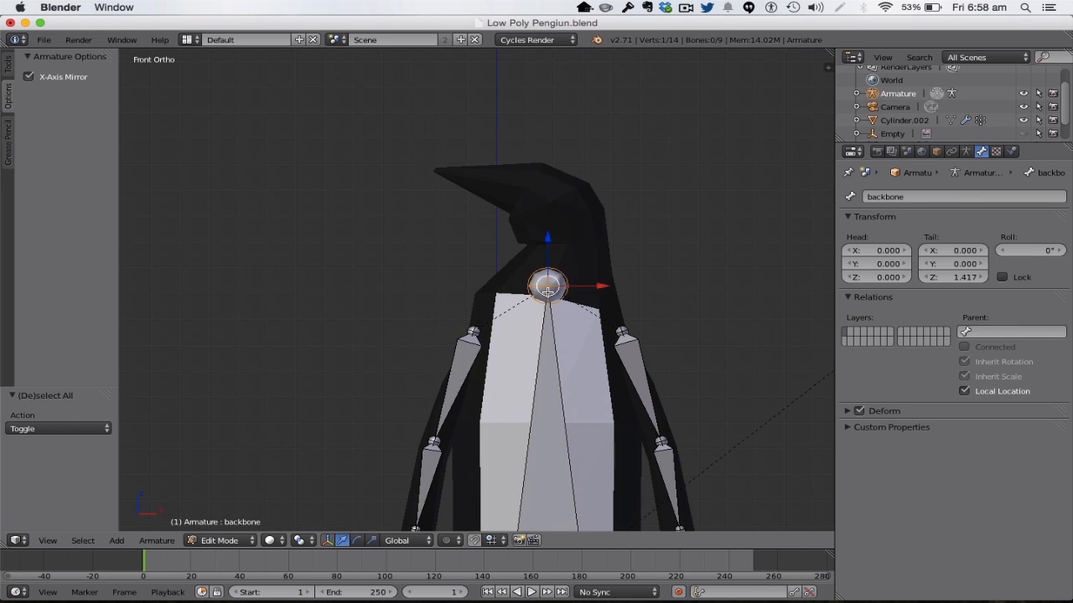
mouse_move(563, 278)
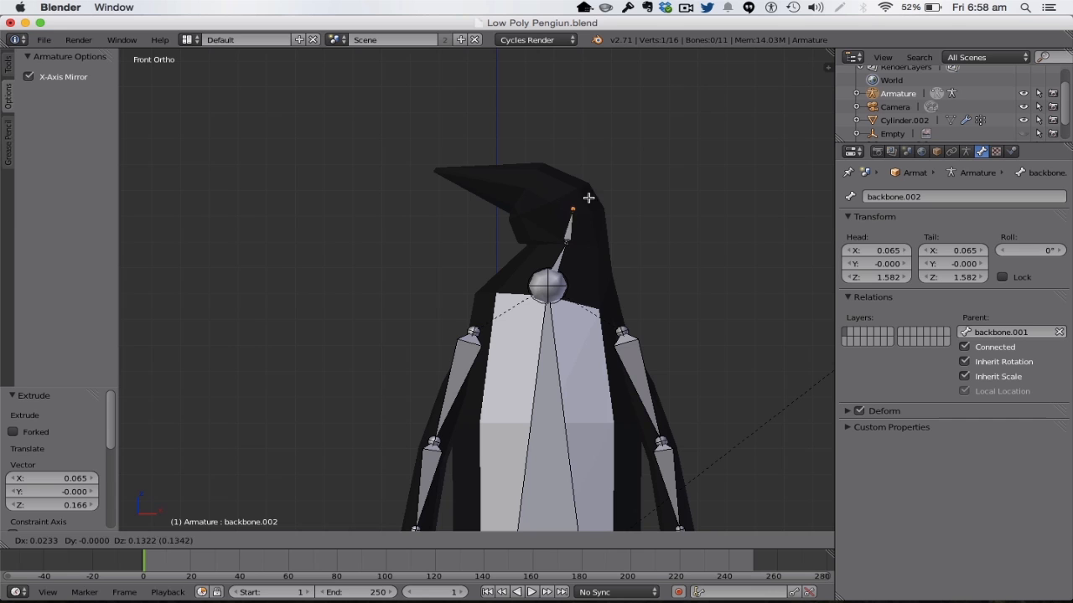
mouse_move(571, 193)
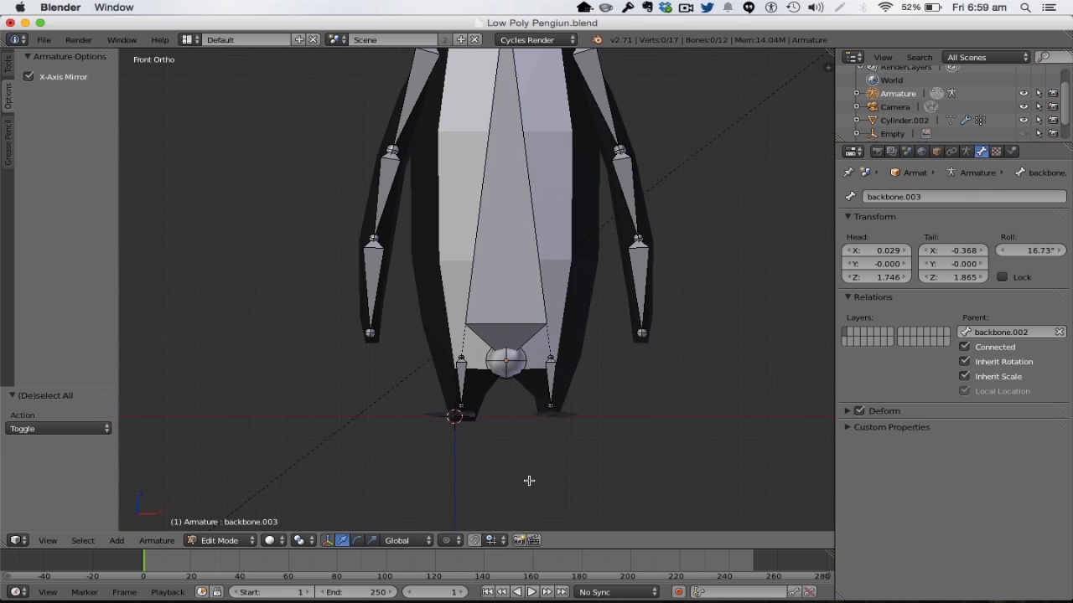
mouse_move(492, 412)
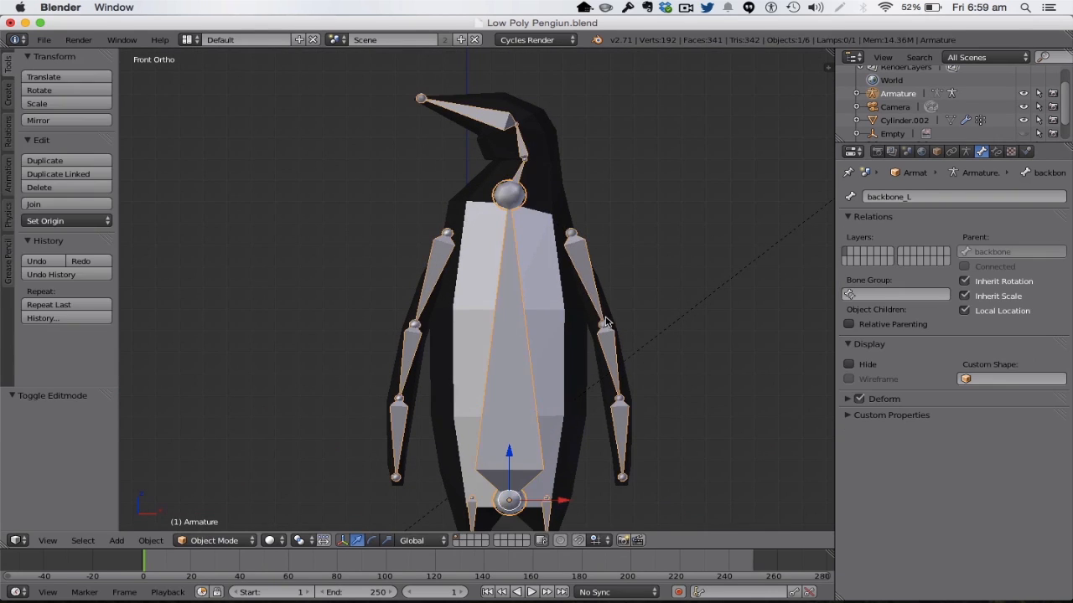
mouse_move(545, 205)
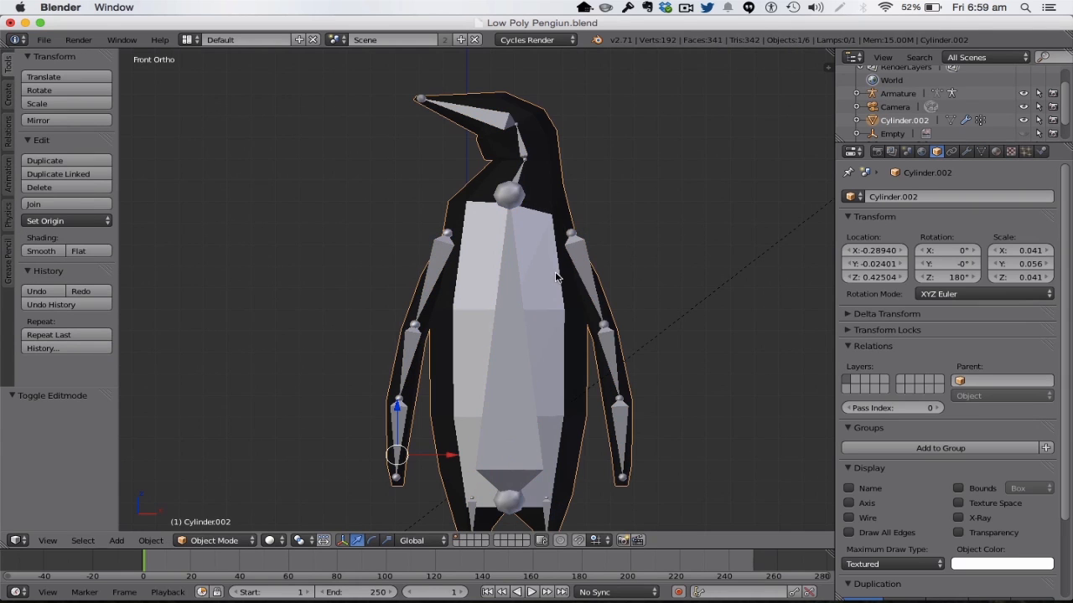
mouse_move(511, 239)
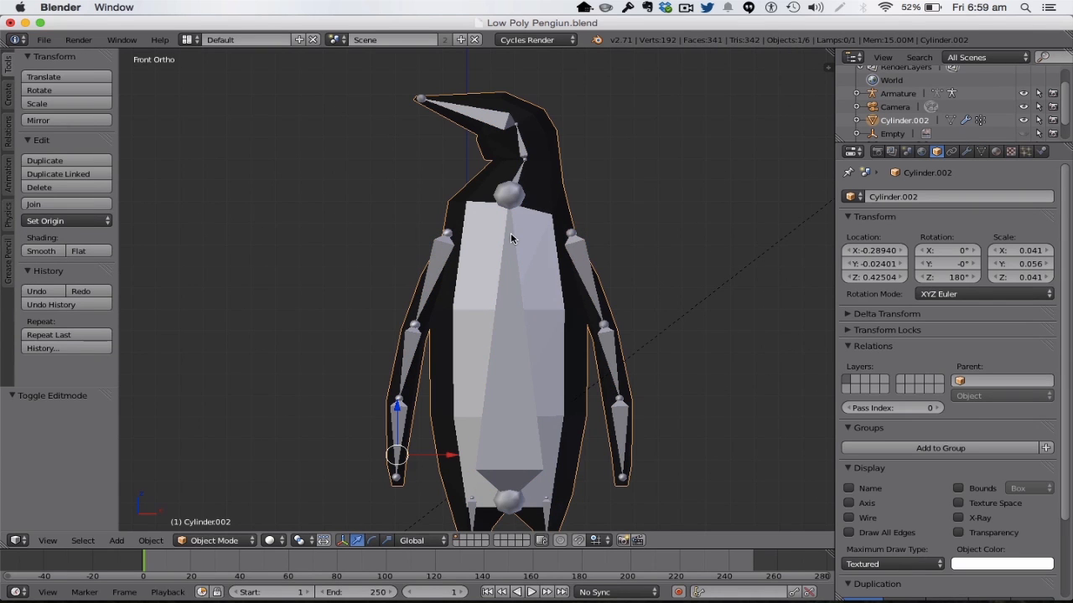
mouse_move(503, 169)
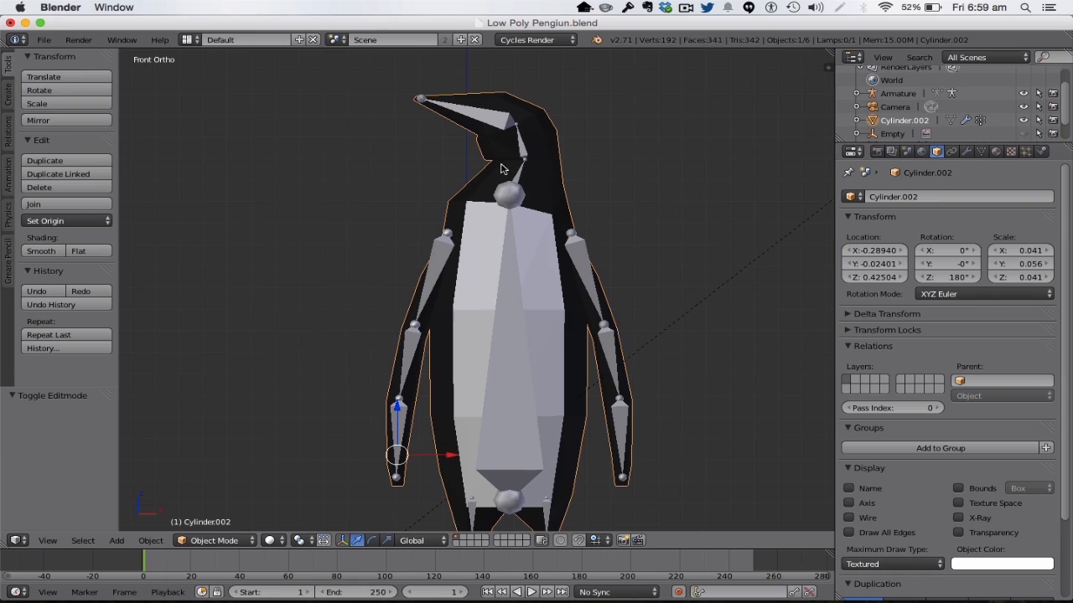
mouse_move(502, 144)
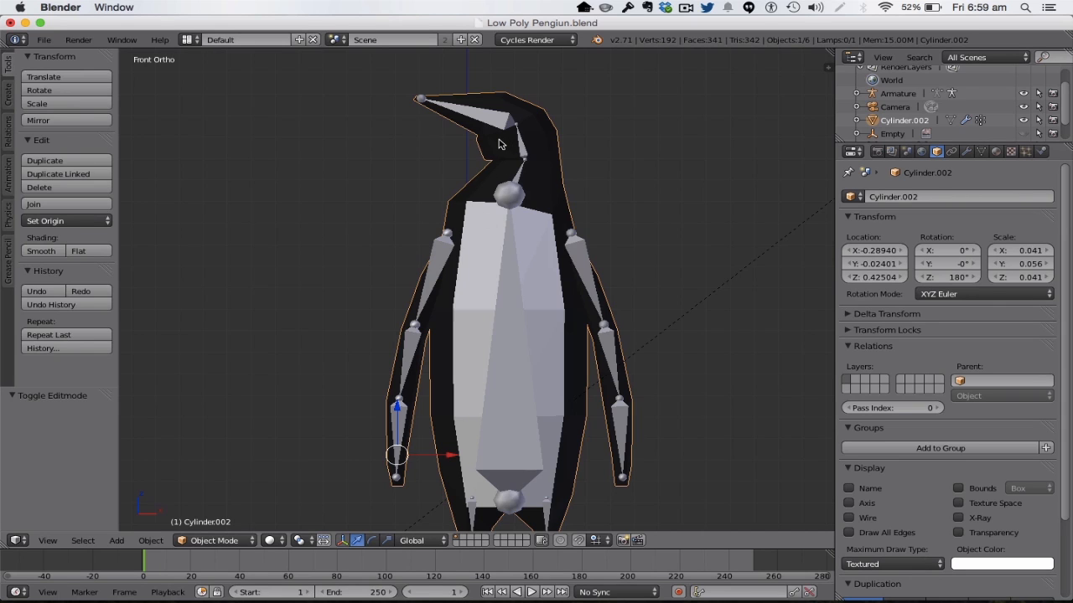
mouse_move(515, 187)
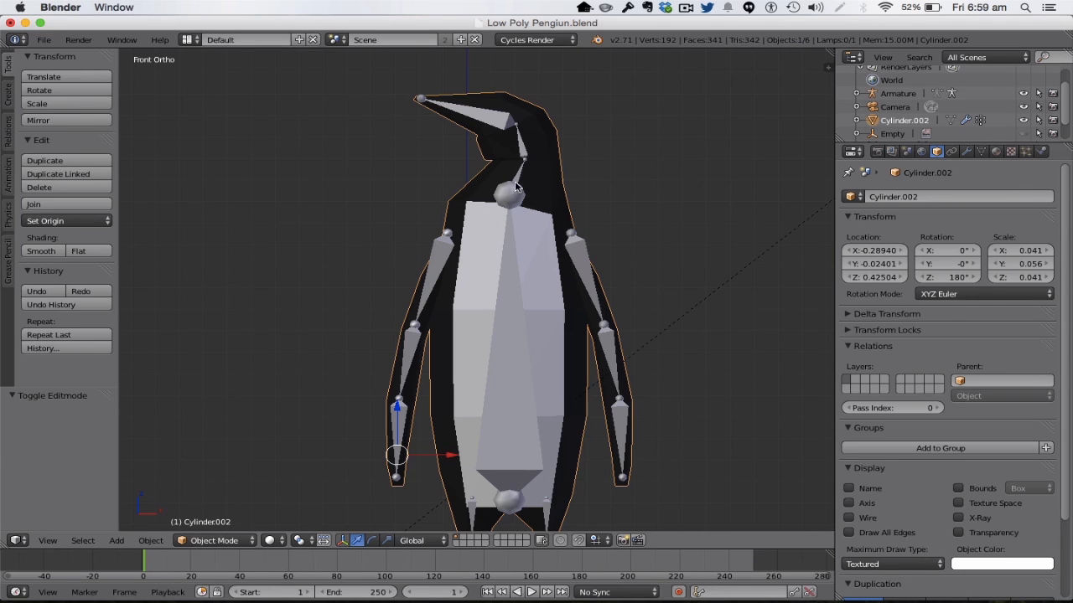
mouse_move(508, 217)
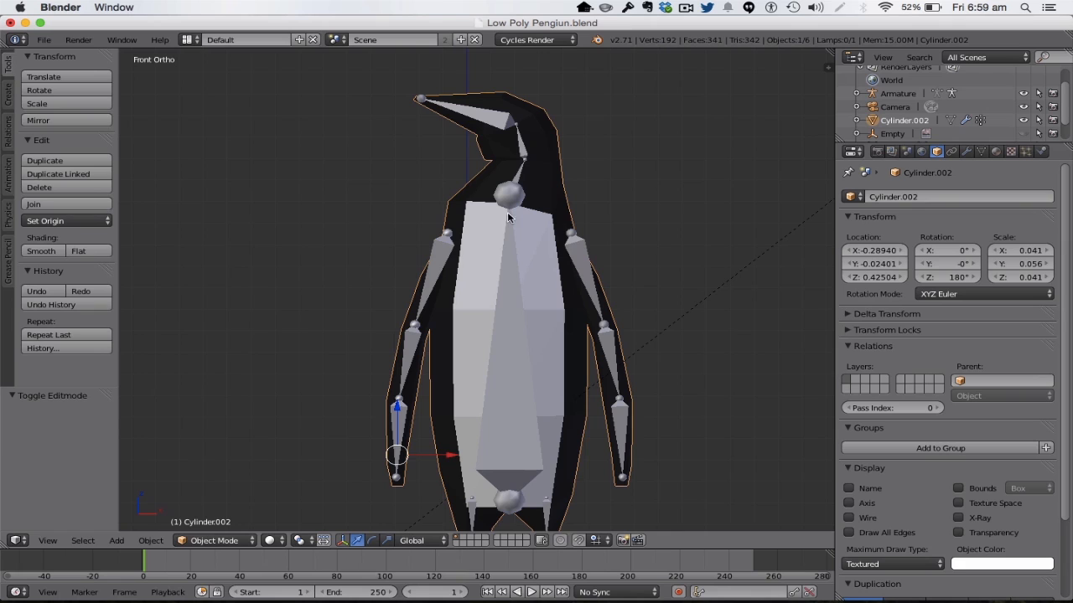
mouse_move(511, 294)
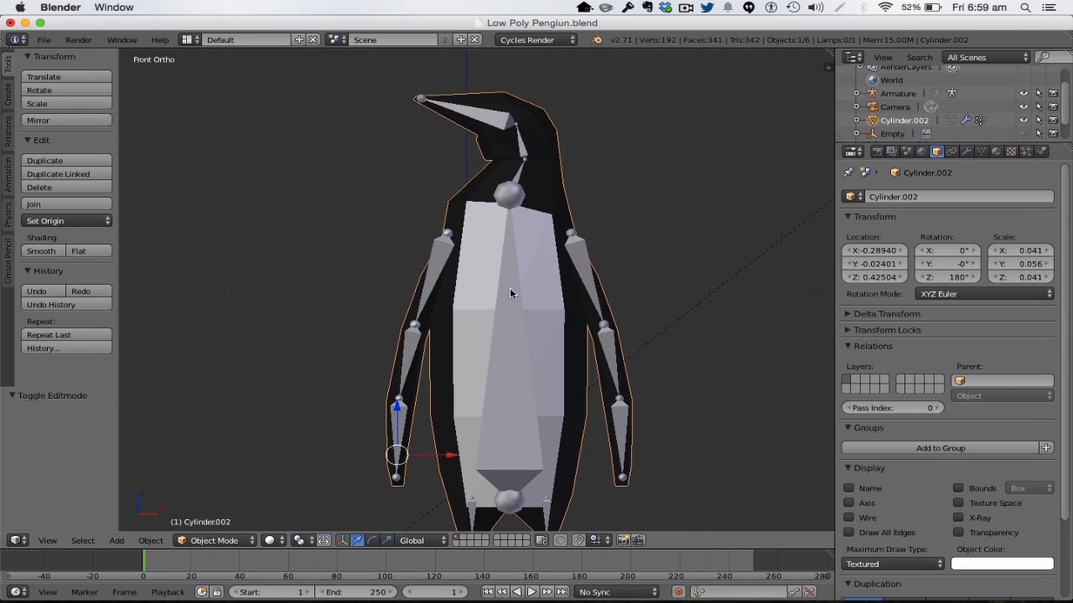
mouse_move(612, 177)
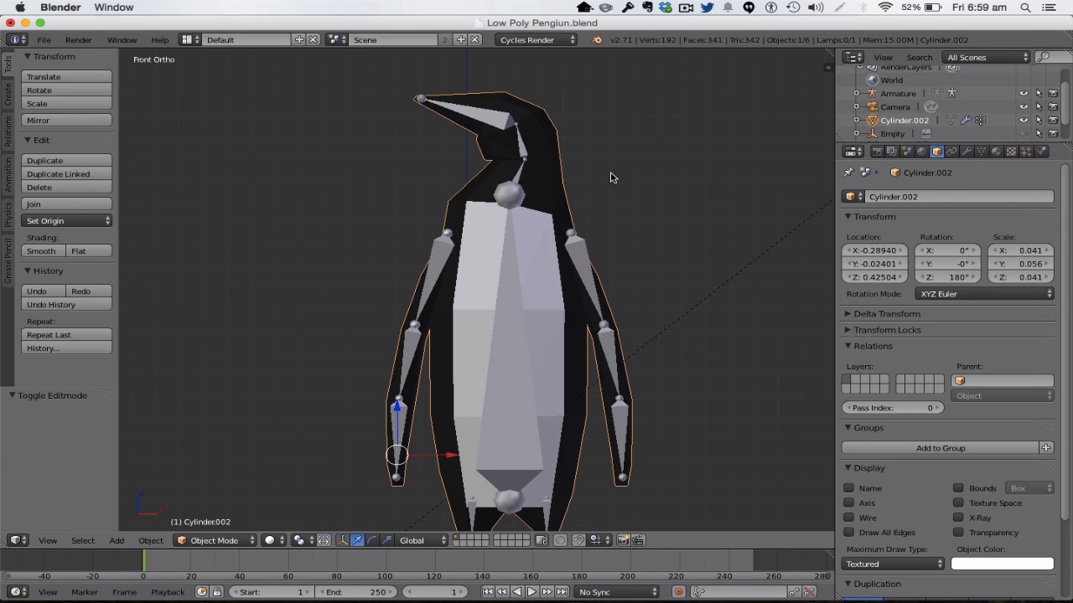
mouse_move(498, 199)
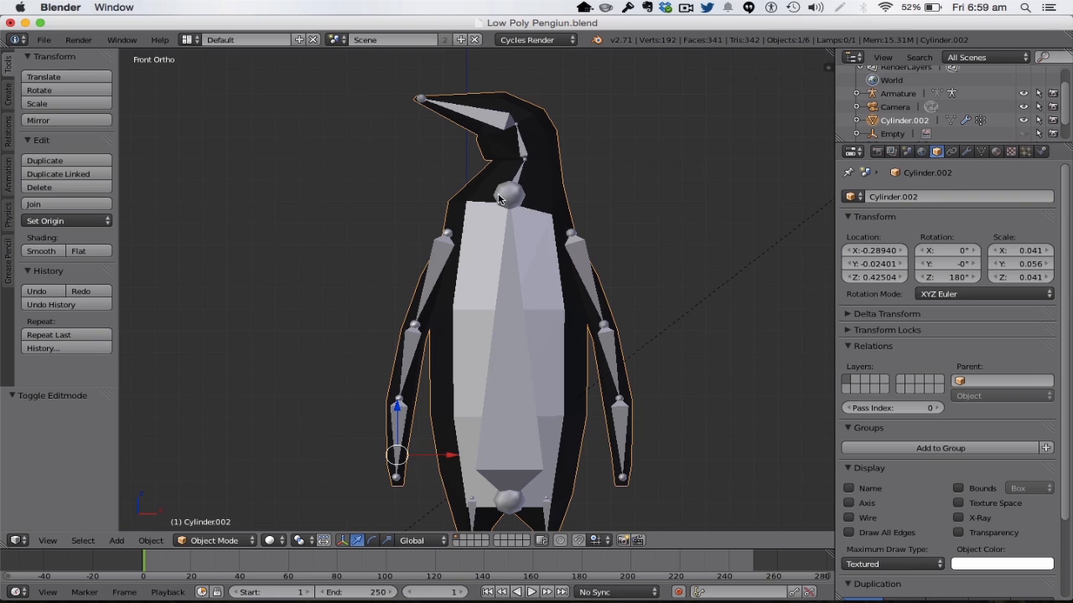
mouse_move(510, 195)
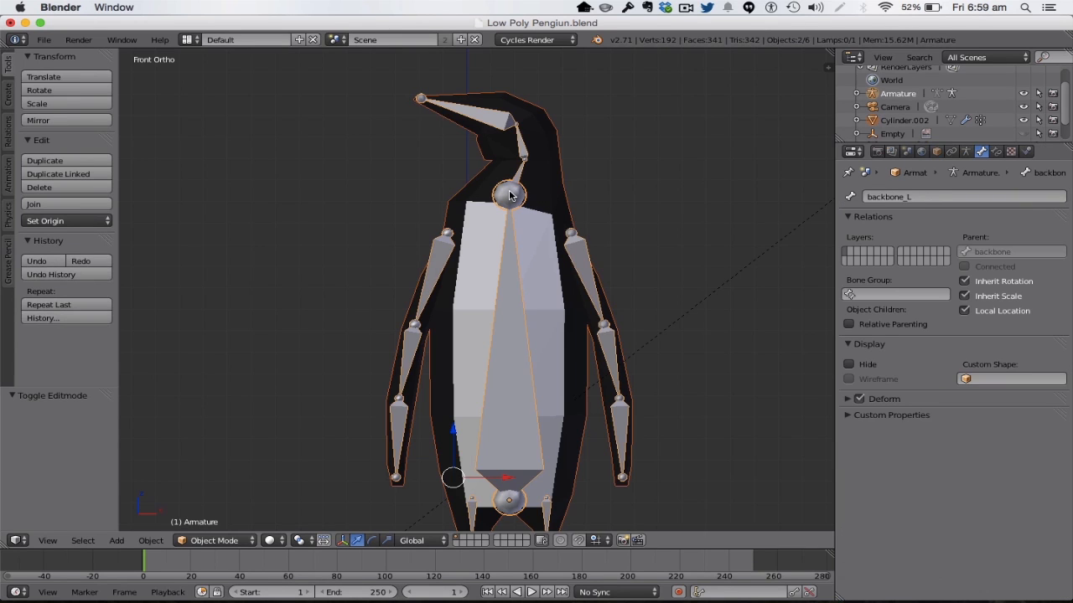
Parent the penguin mesh to the armature With Automatic Weights.
key("ctrl+p")
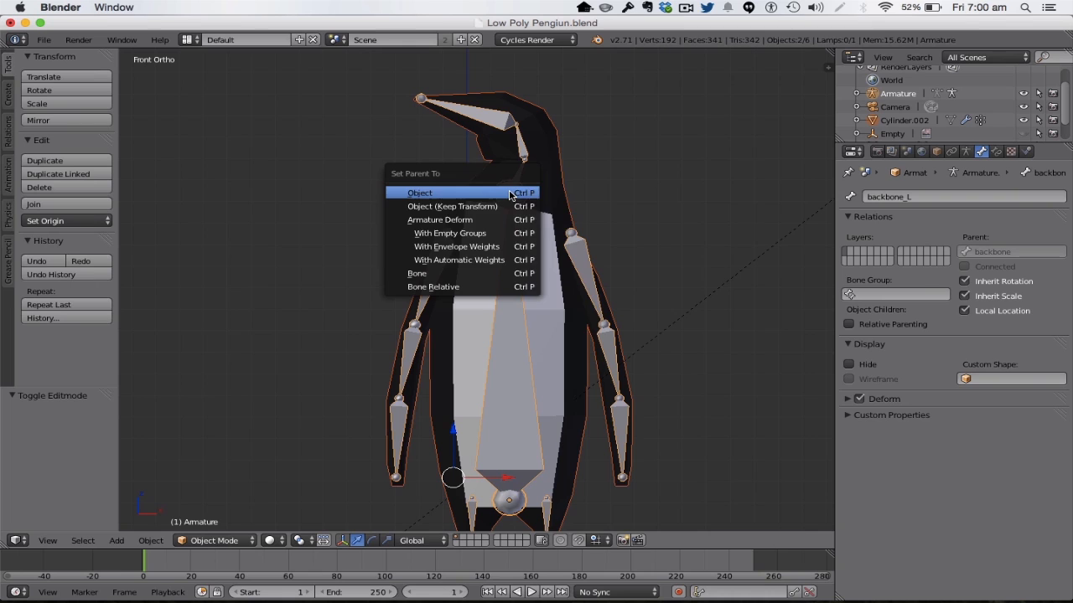
mouse_move(457, 246)
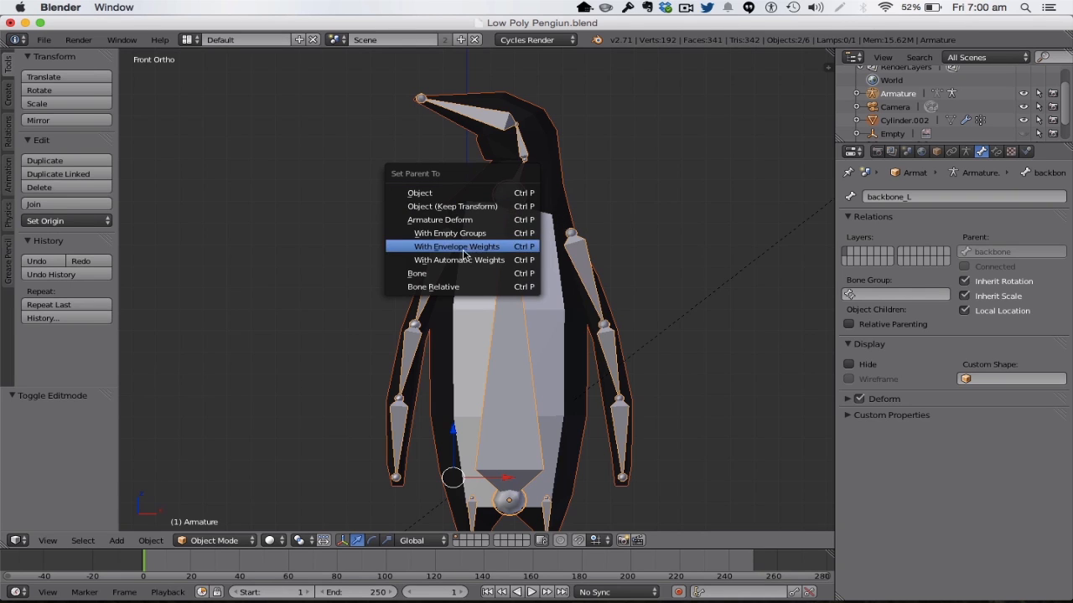
left_click(457, 260)
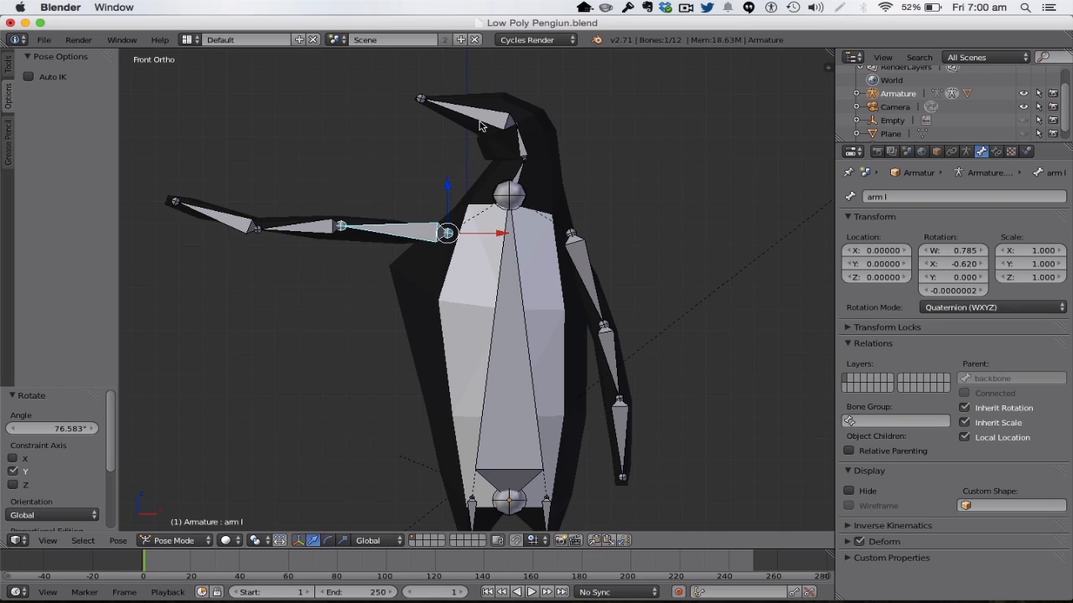
mouse_move(401, 252)
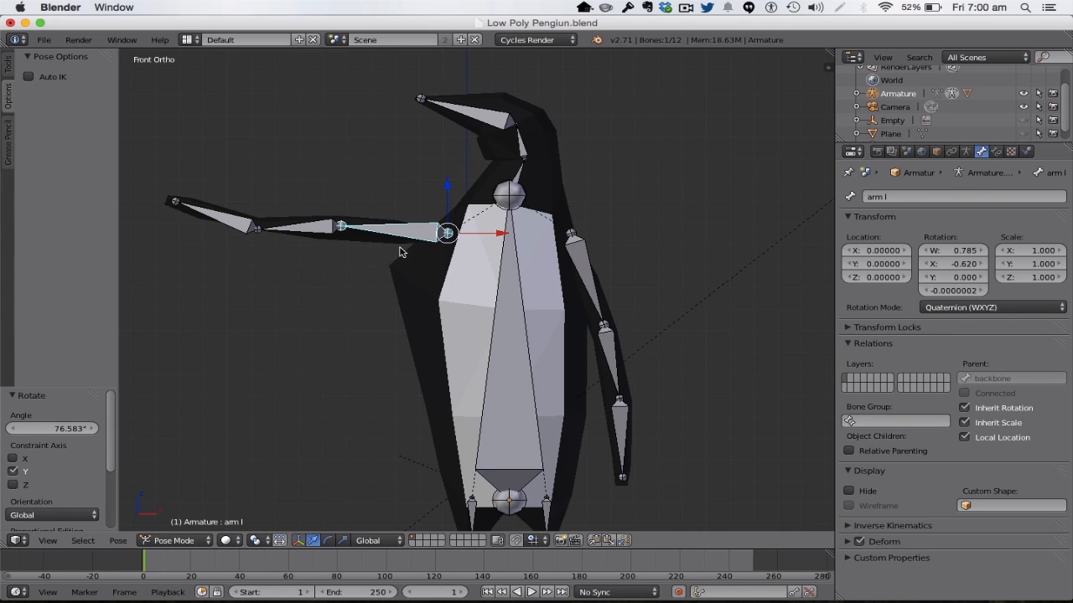
mouse_move(444, 206)
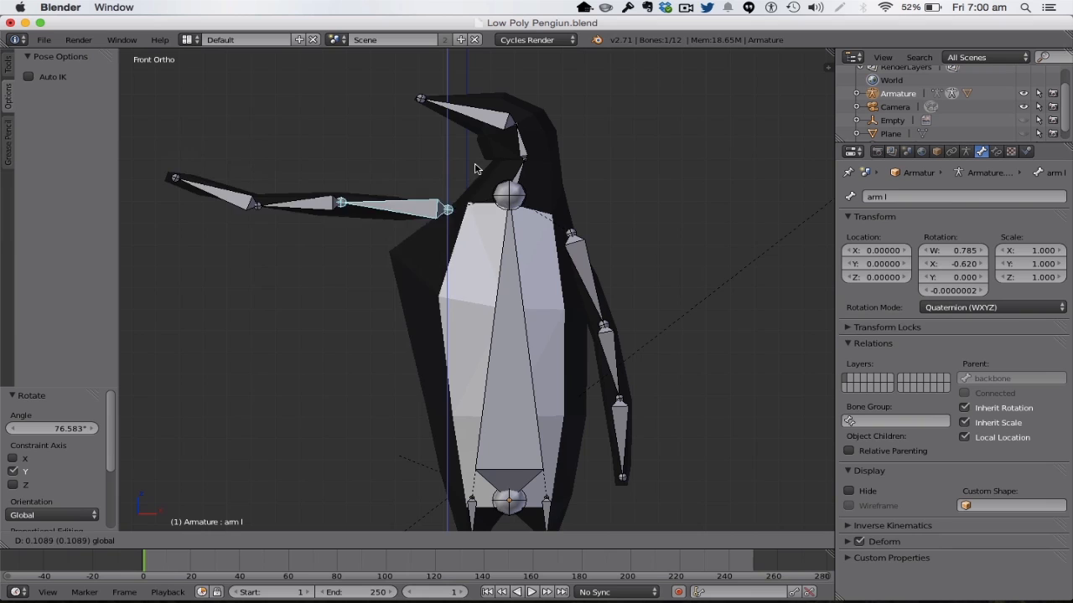
mouse_move(560, 146)
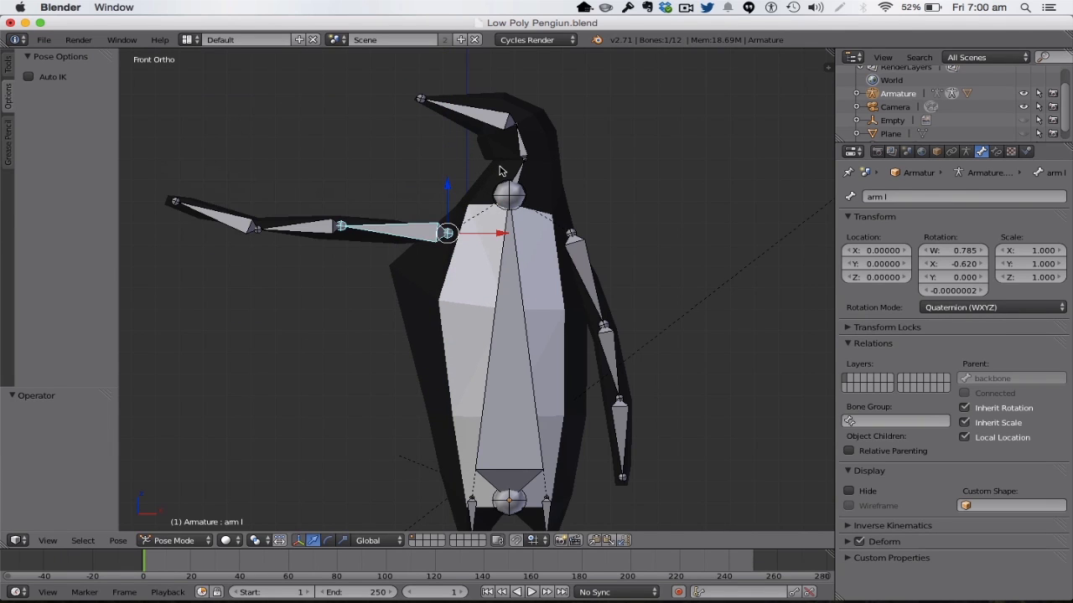
Select the penguin mesh, switch to Weight Paint mode and paint the lower wing.
left_click(398, 398)
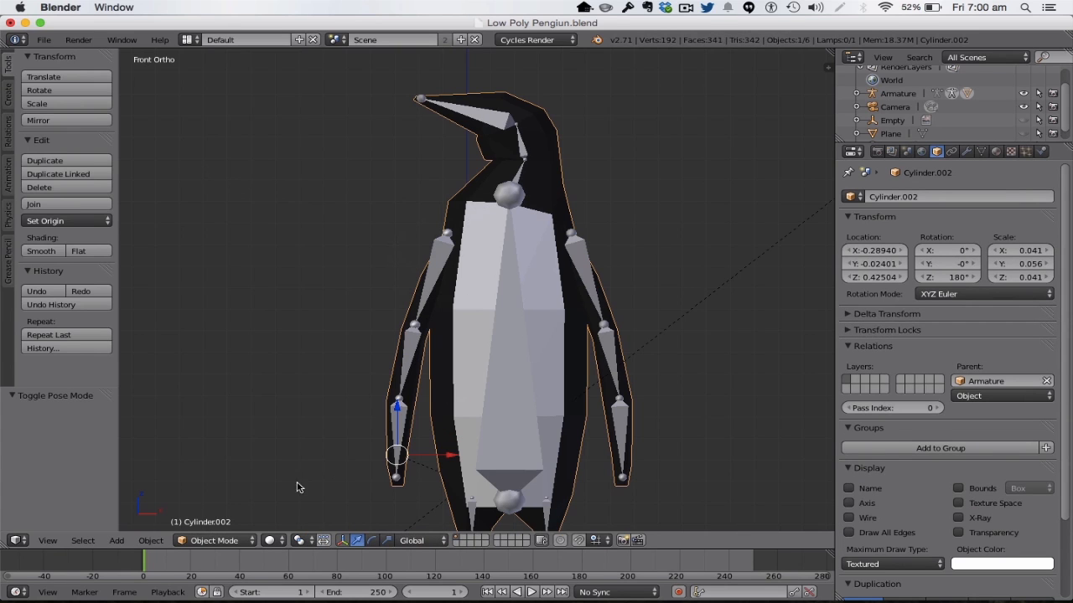
left_click(214, 541)
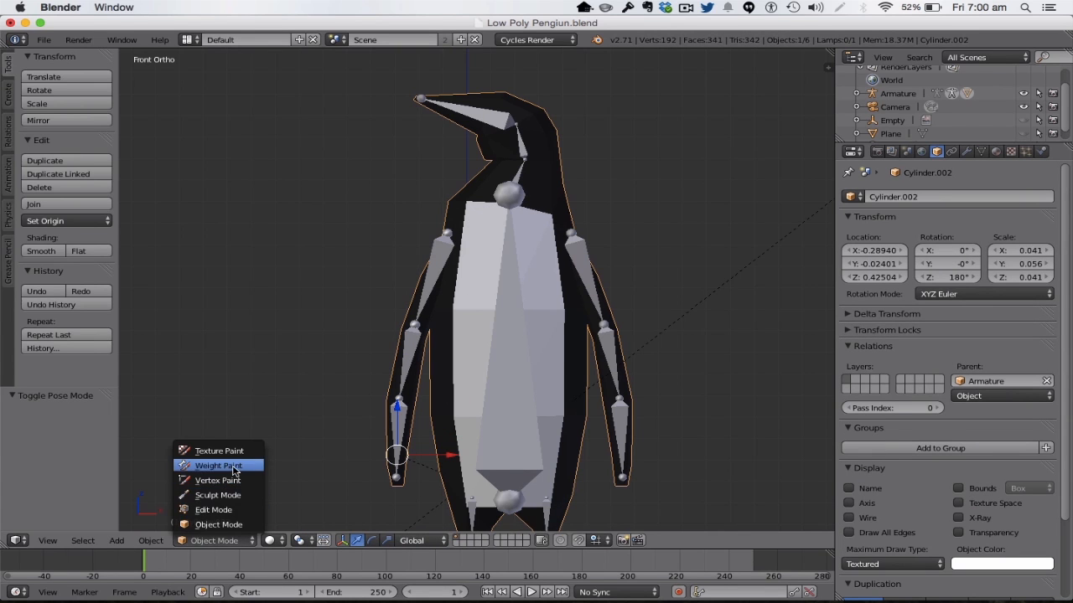
left_click(219, 465)
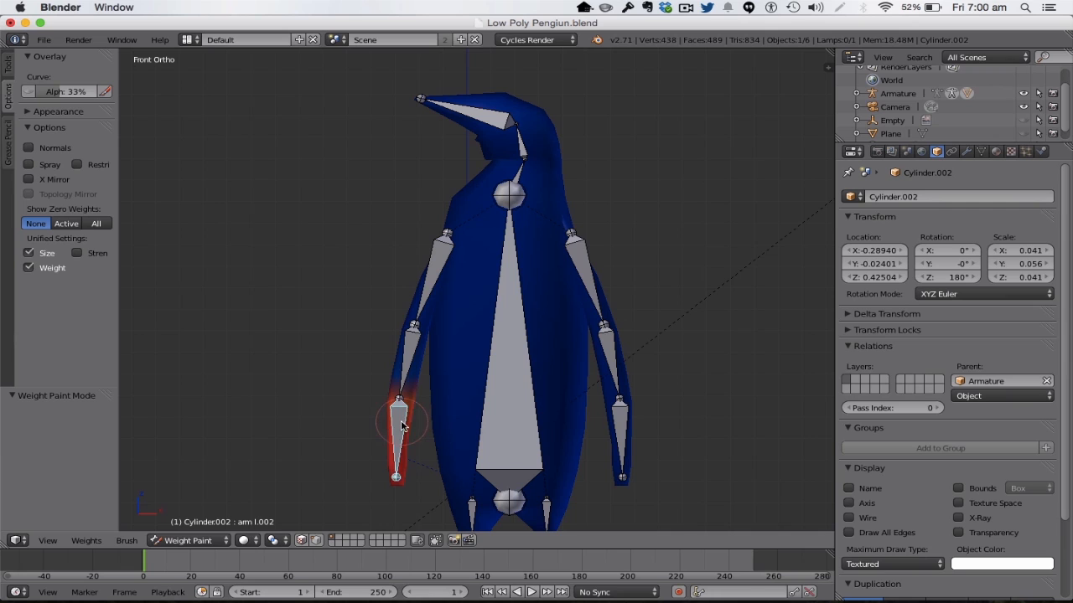
left_click(440, 256)
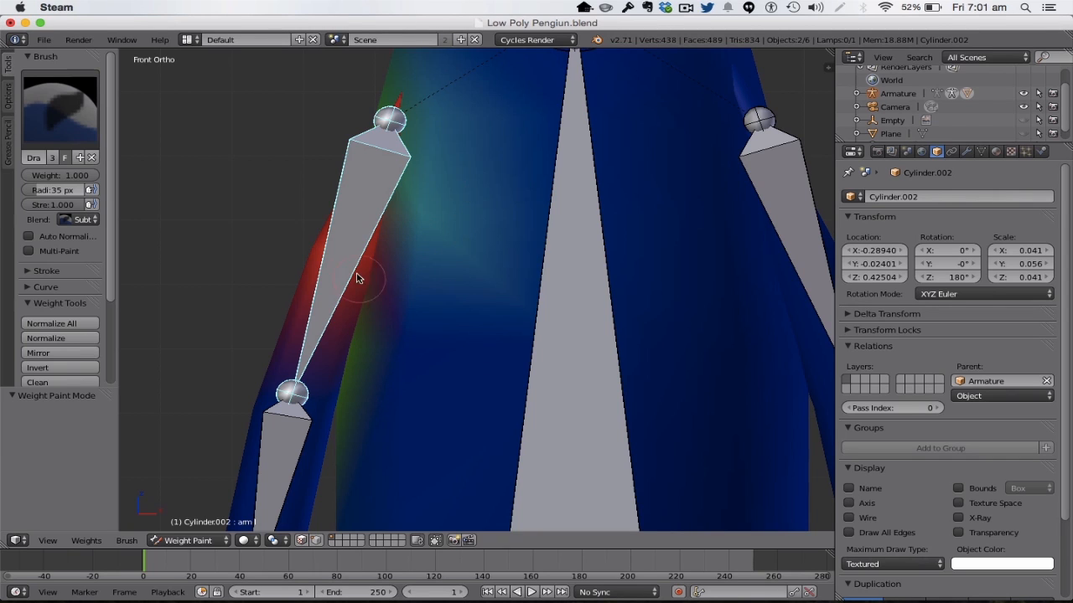
mouse_move(488, 298)
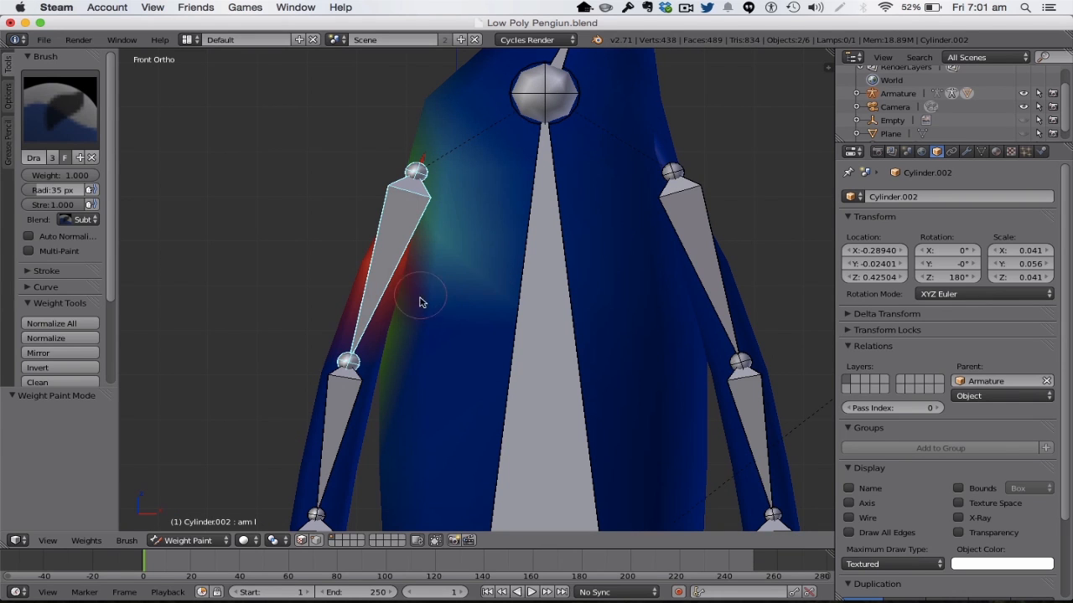
Subtract arm l weight from the body beside the left wing, viewing from several angles.
left_click_drag(419, 302, 771, 281)
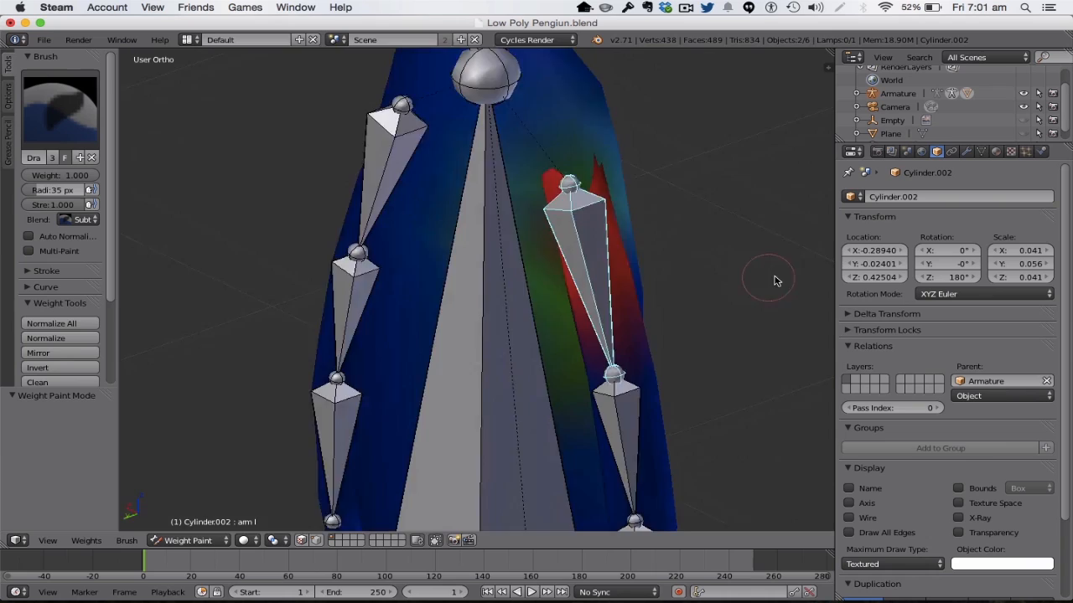
left_click_drag(771, 281, 671, 313)
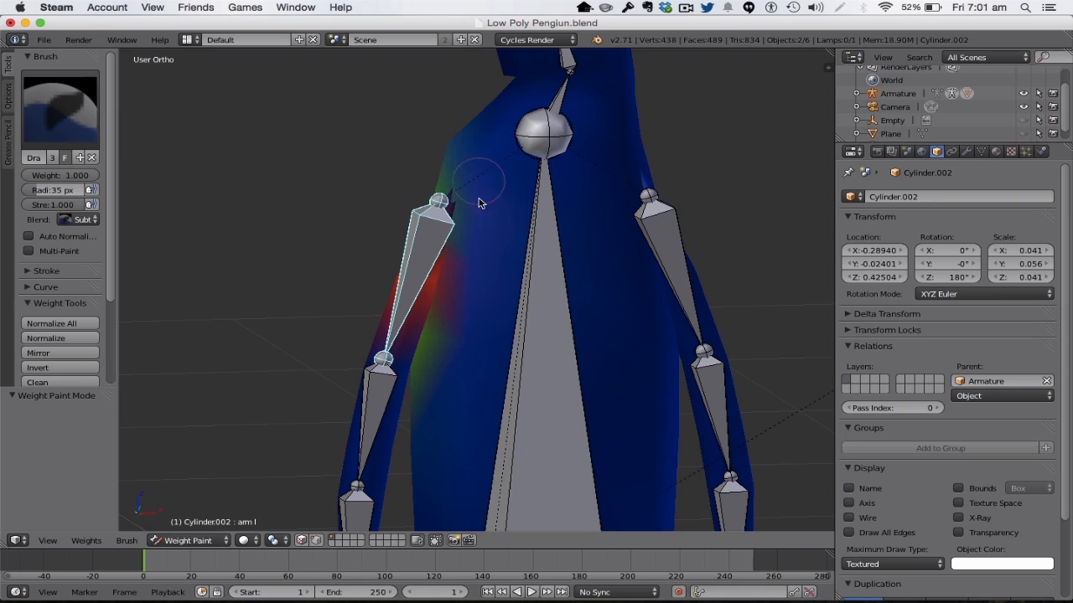
mouse_move(436, 365)
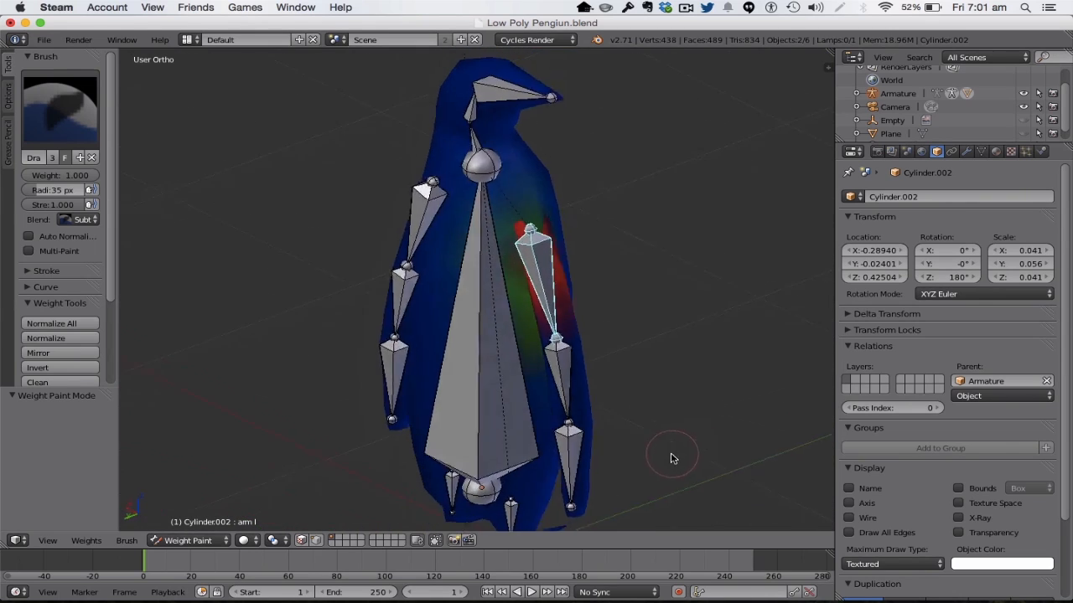
left_click_drag(670, 458, 470, 278)
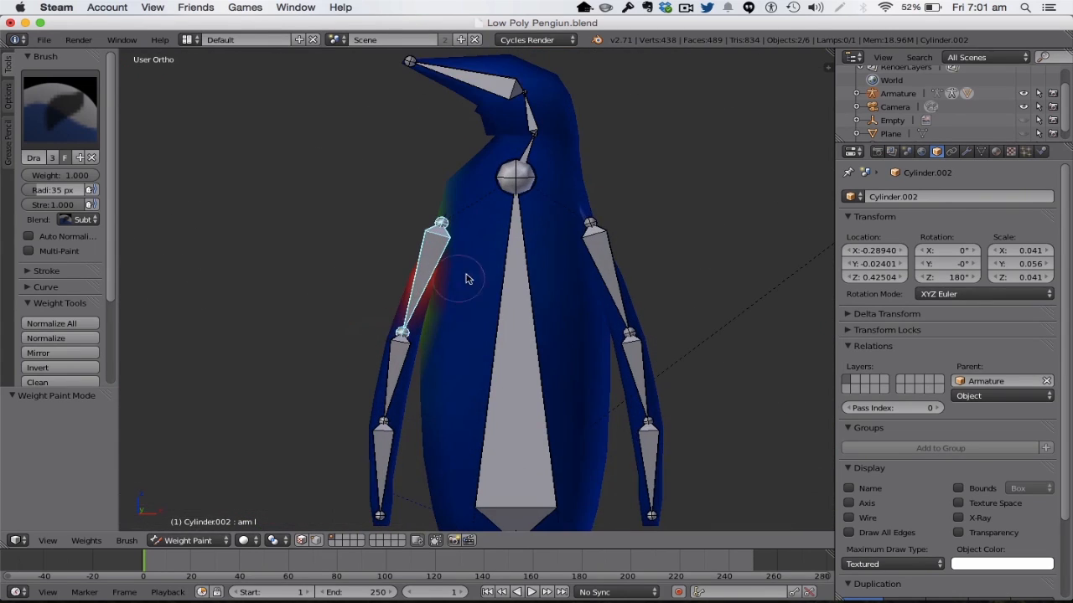
left_click_drag(470, 277, 499, 335)
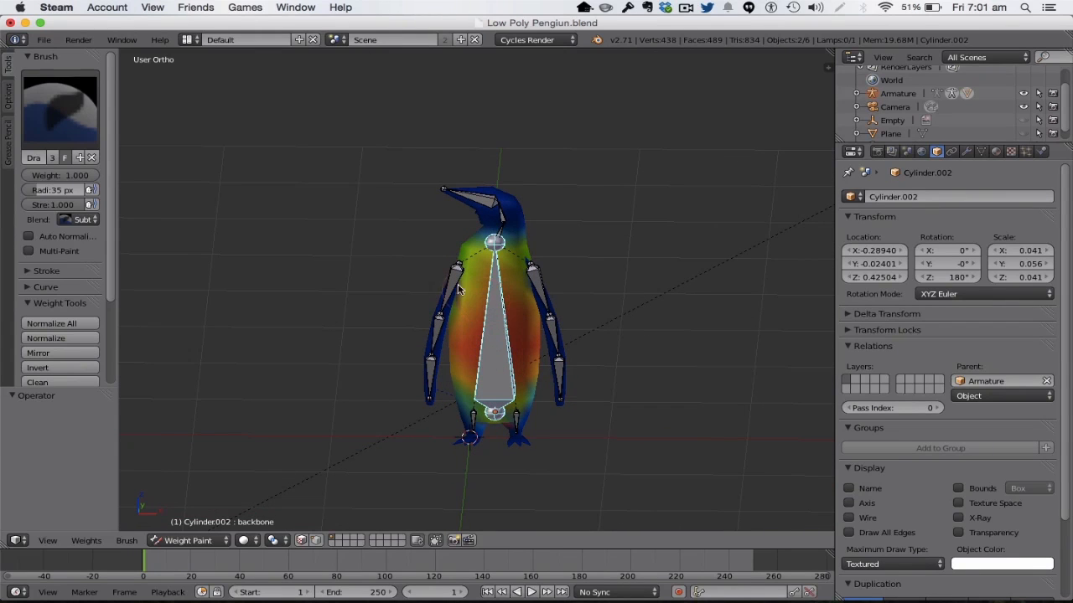
Refine backbone_L foot weights with a 9px Subtract brush, then return to Object Mode.
left_click(71, 218)
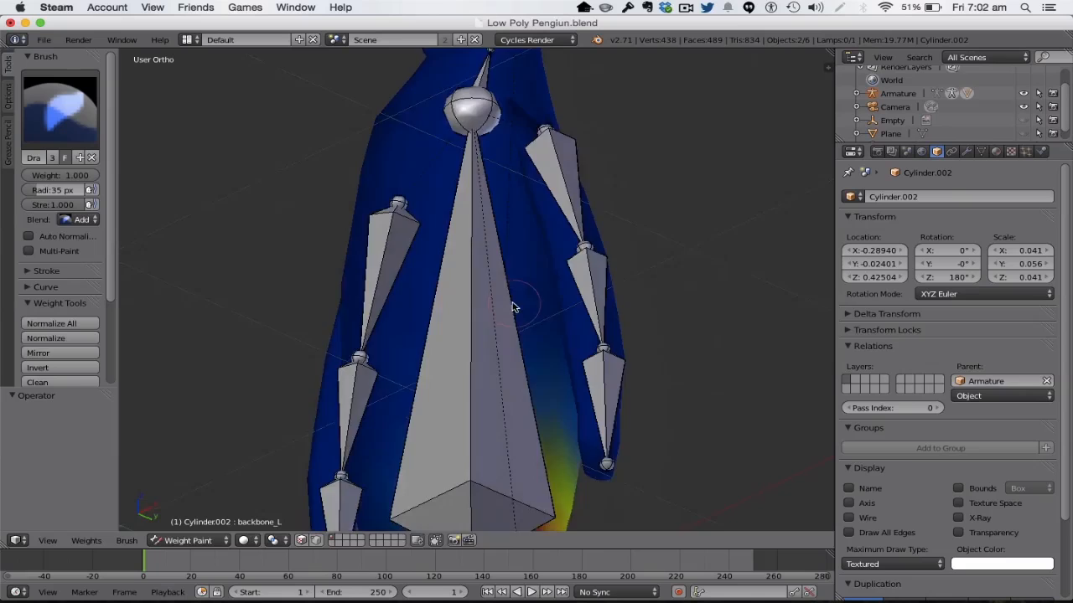
scroll("down", 3)
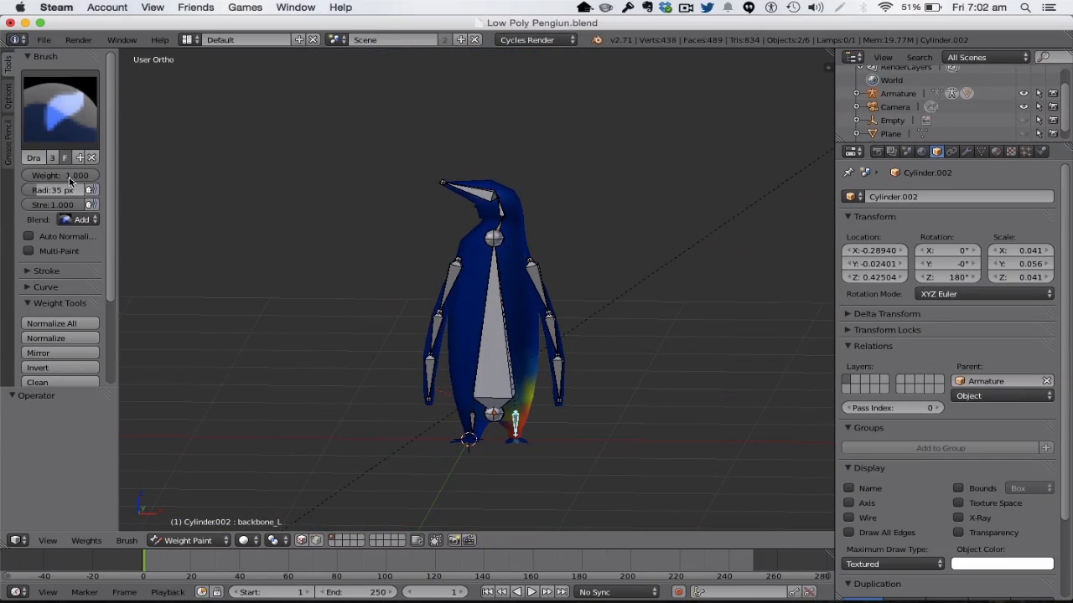
left_click(75, 220)
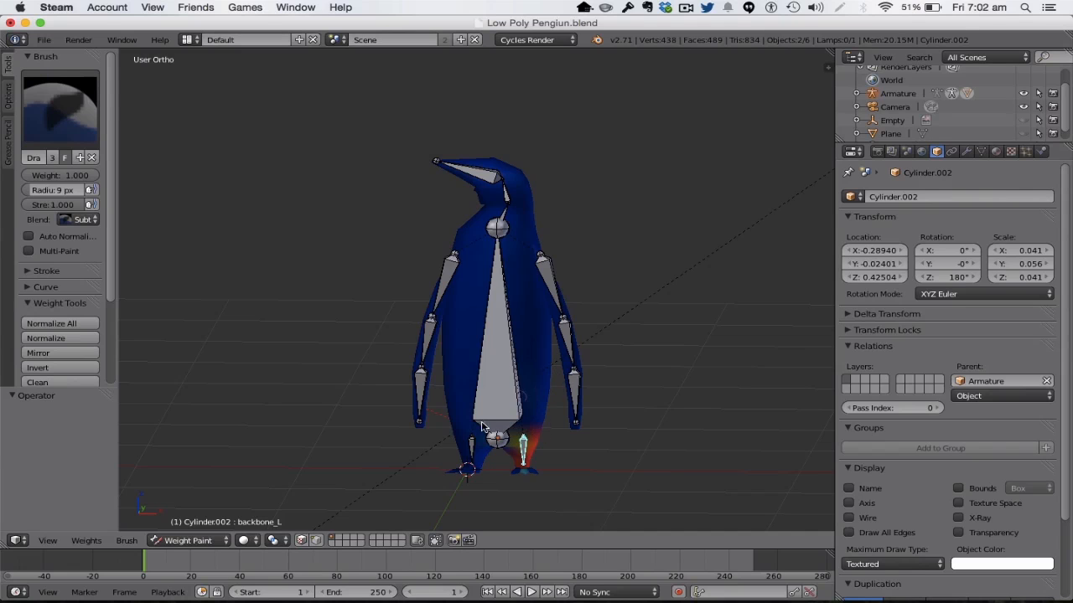
left_click(524, 453)
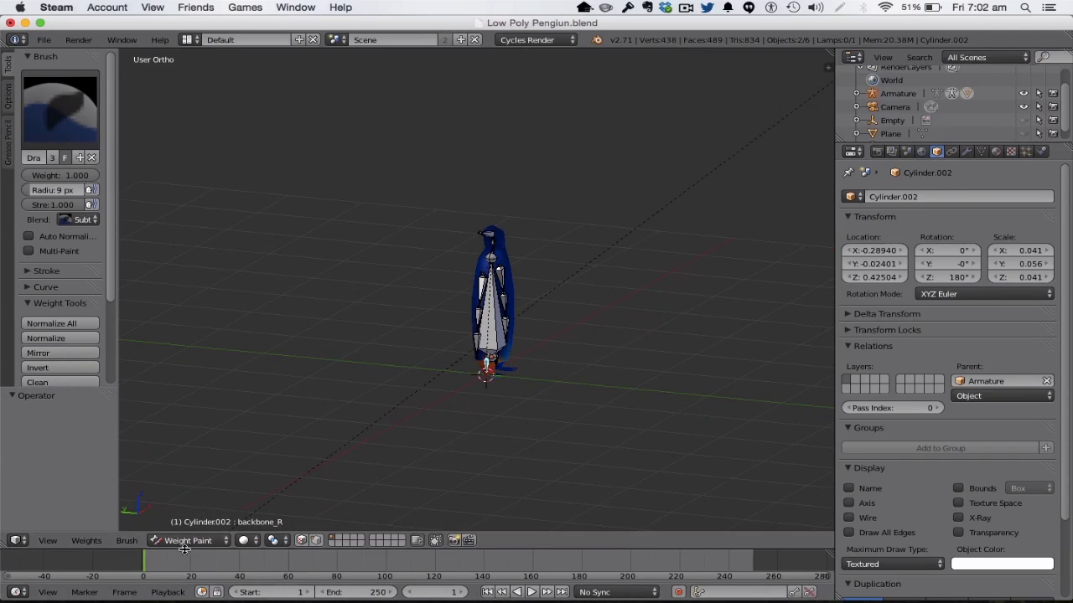
left_click(188, 541)
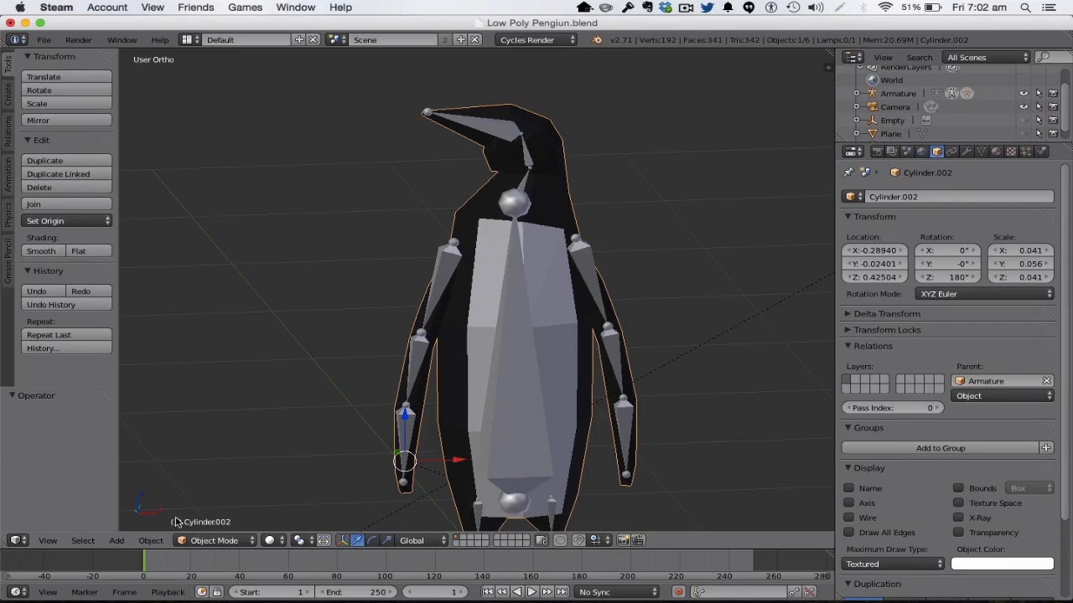
Switch to Weight Paint and subtract arm l weight from the penguin's torso.
left_click(213, 540)
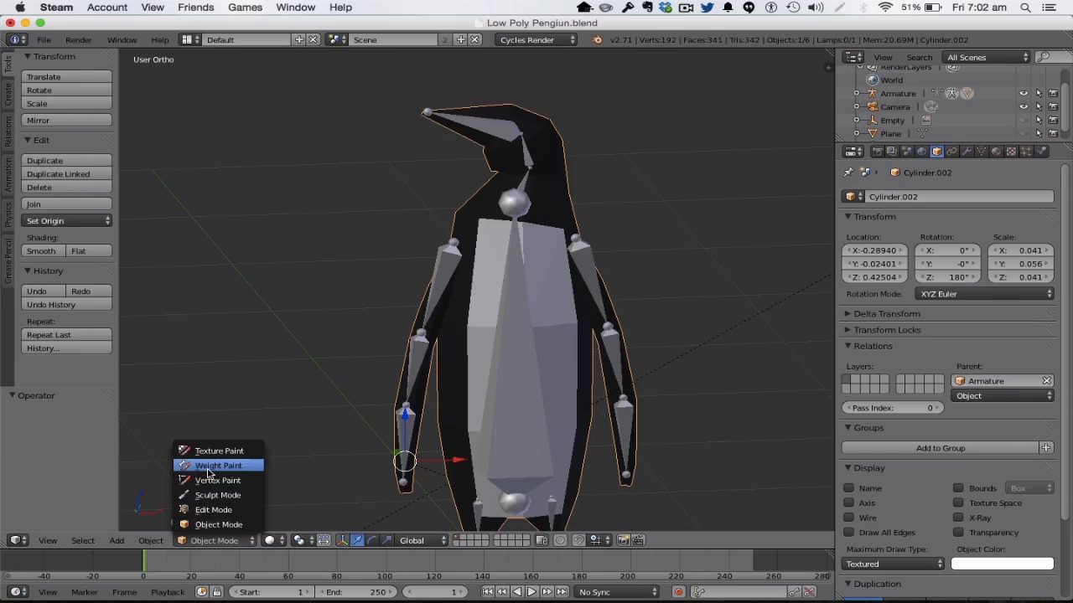
left_click(218, 465)
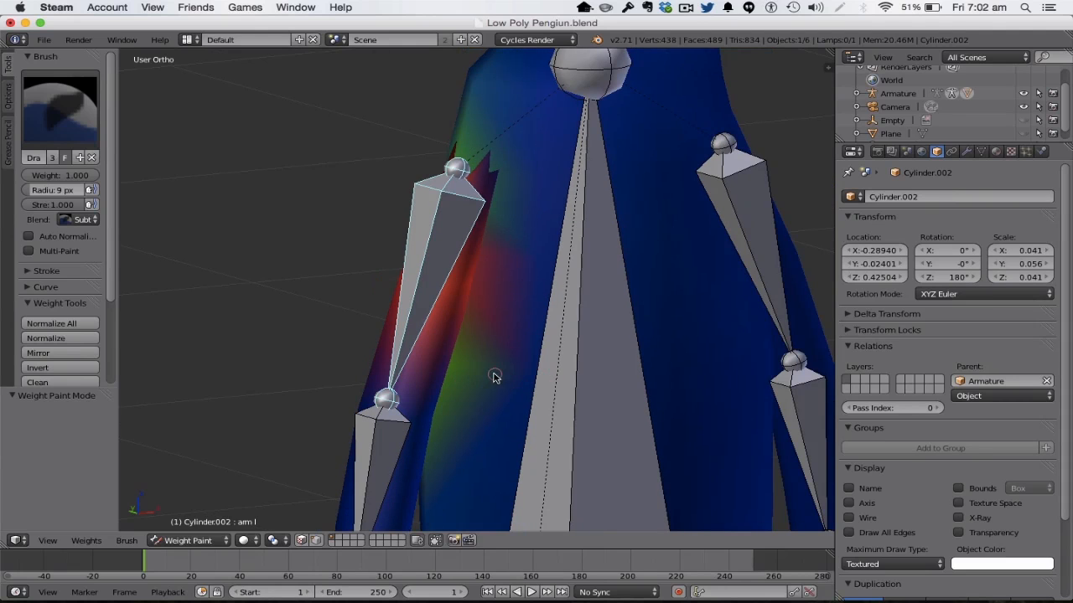
left_click_drag(495, 377, 696, 324)
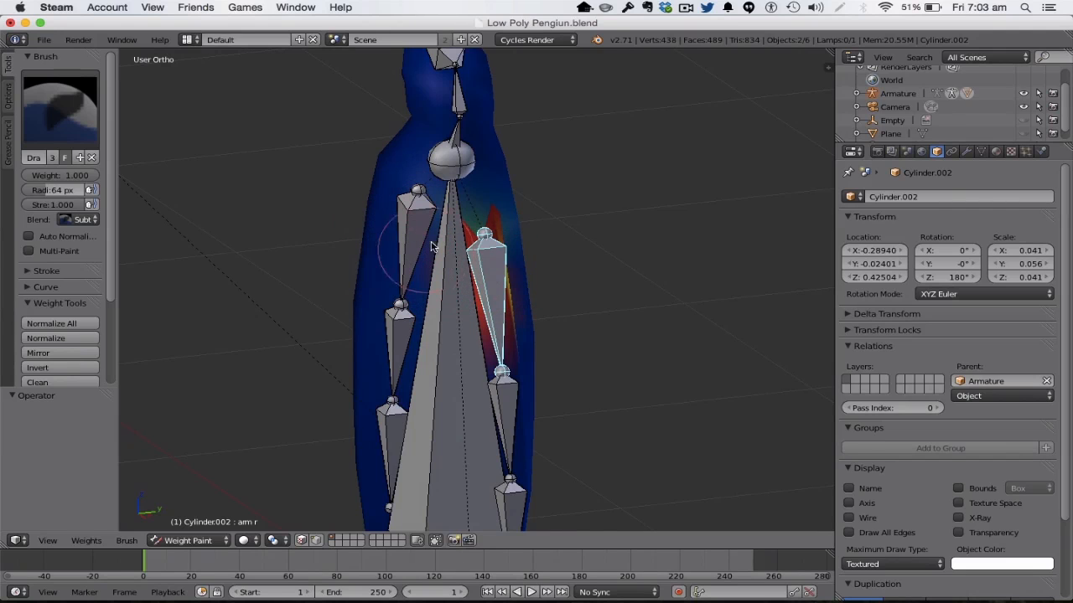
mouse_move(394, 272)
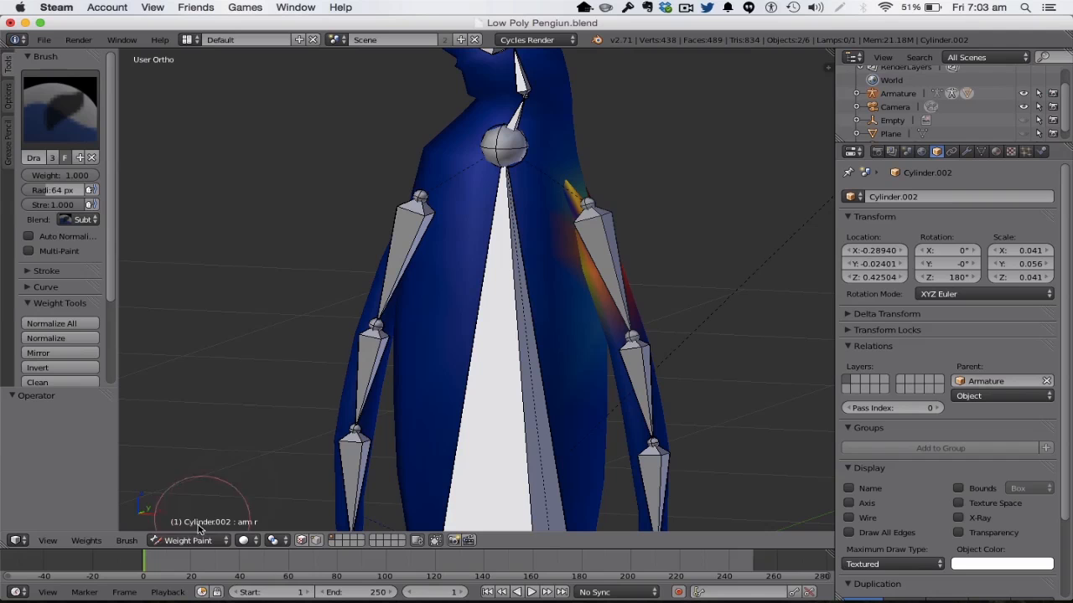
left_click(214, 541)
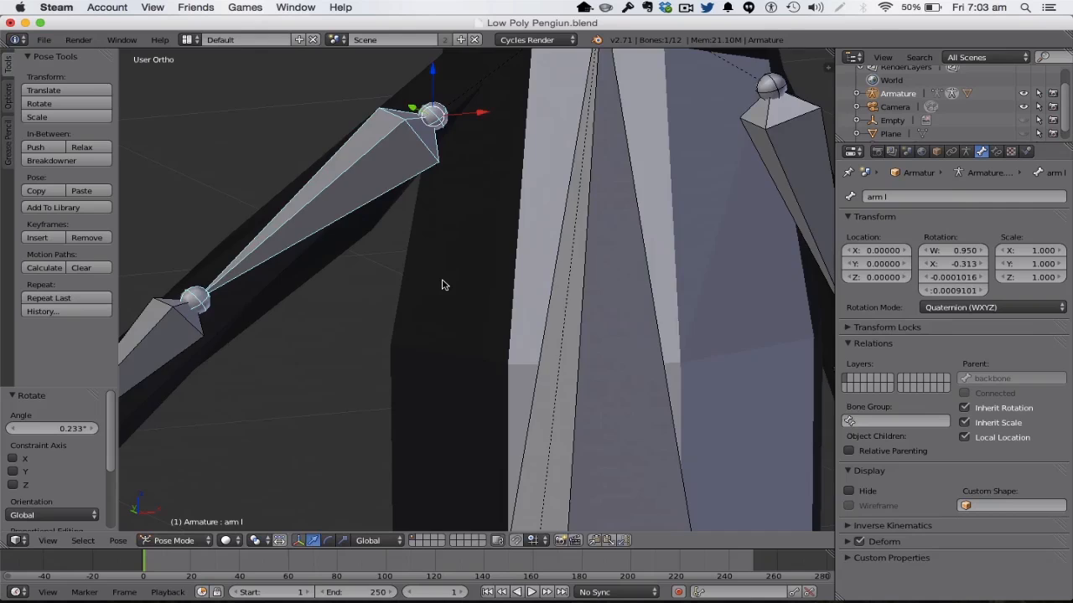
Rotate the arm l wing bone to check the left flipper bends cleanly.
scroll("down", 3)
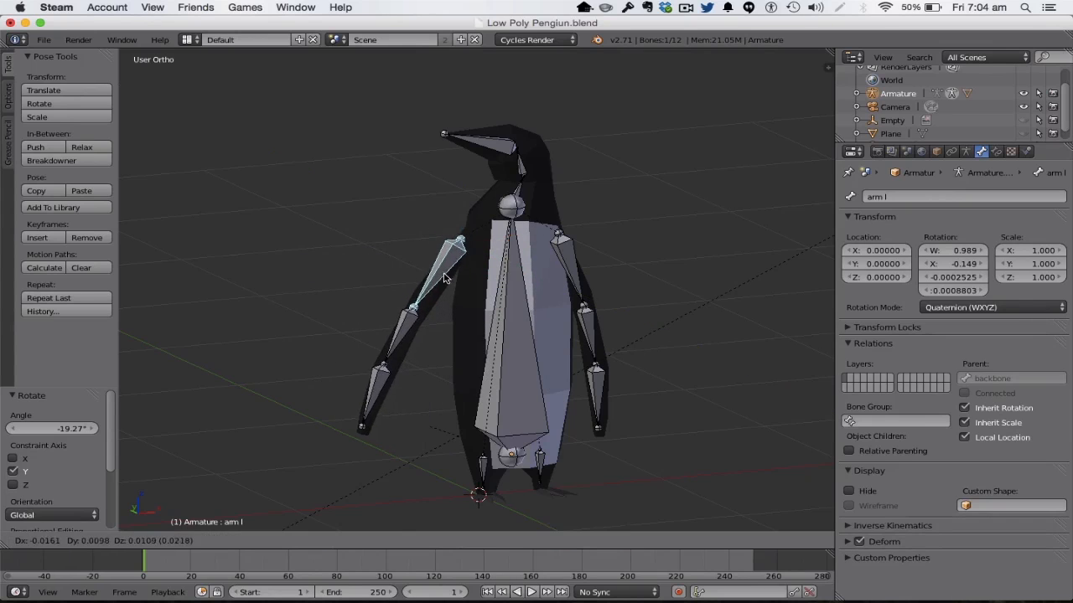
left_click_drag(444, 277, 405, 205)
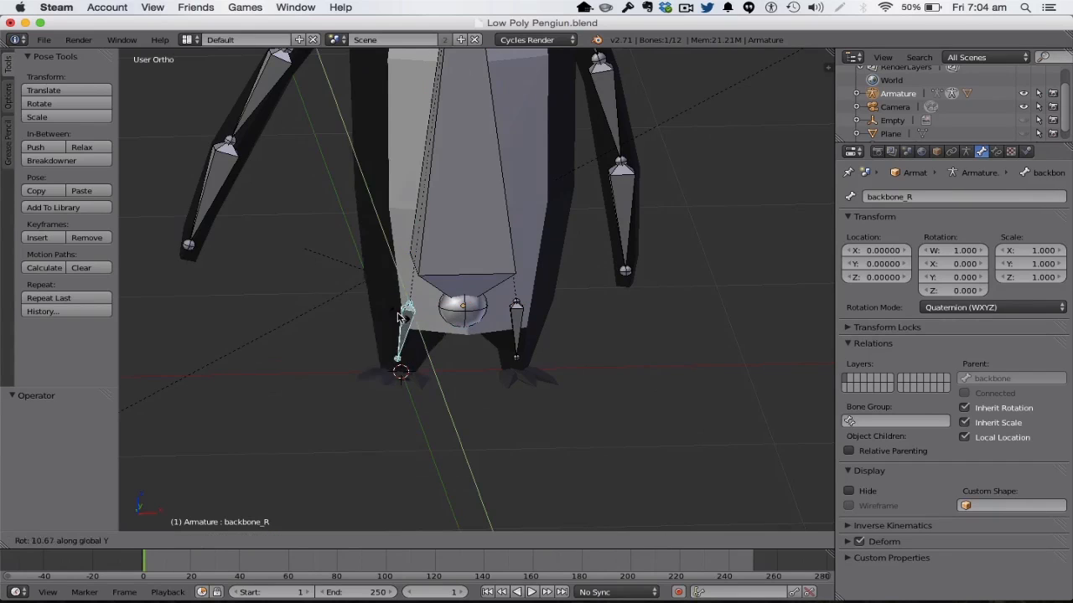
mouse_move(403, 310)
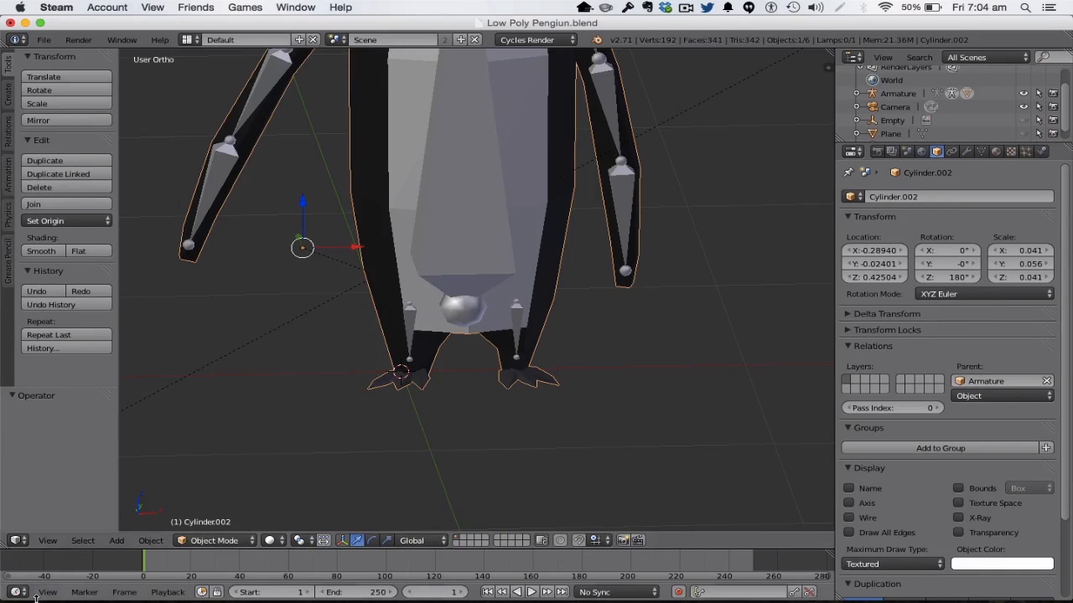
In Weight Paint, set the brush to Add and paint backbone_R weight onto the right foot.
left_click(214, 540)
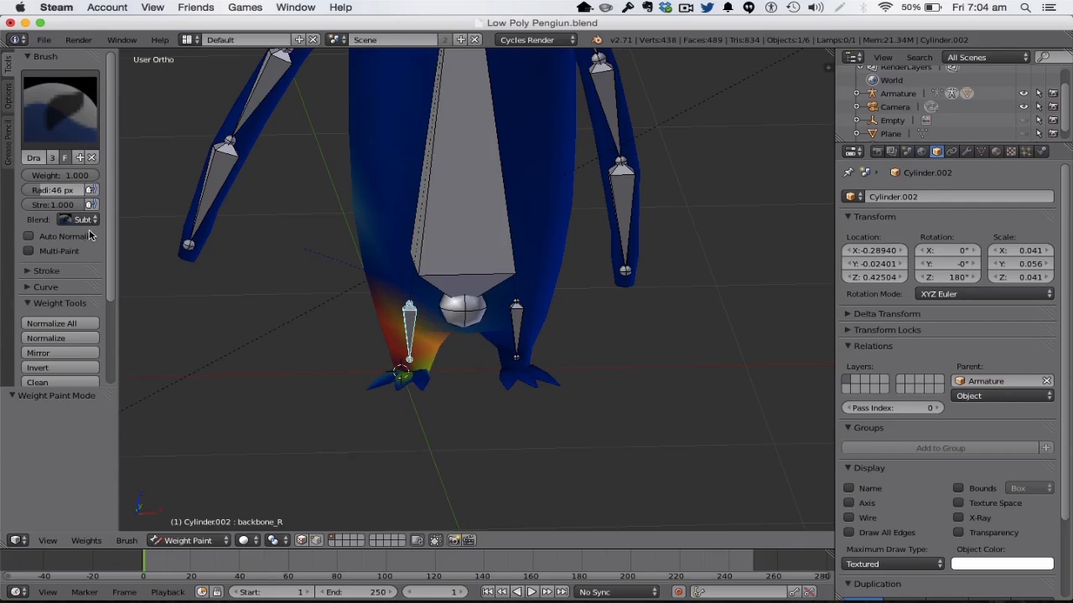
left_click(402, 377)
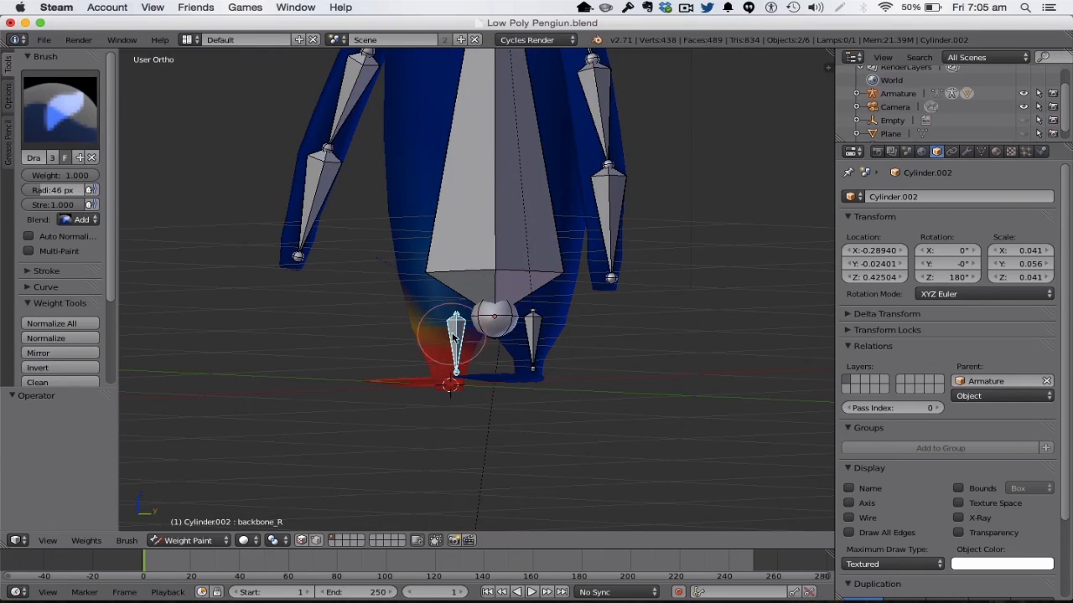
left_click(533, 339)
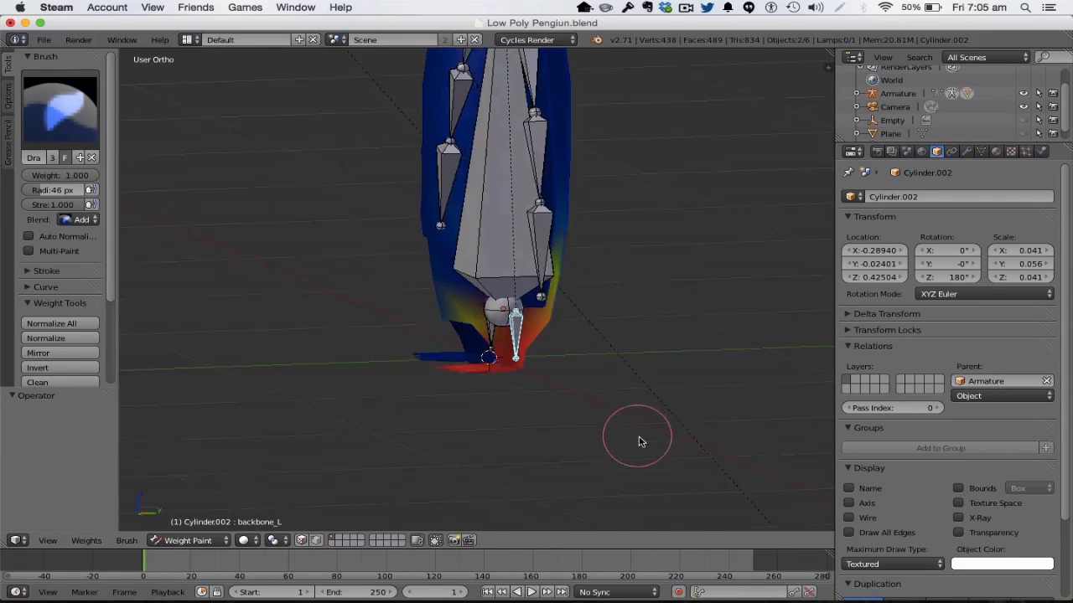
left_click(187, 540)
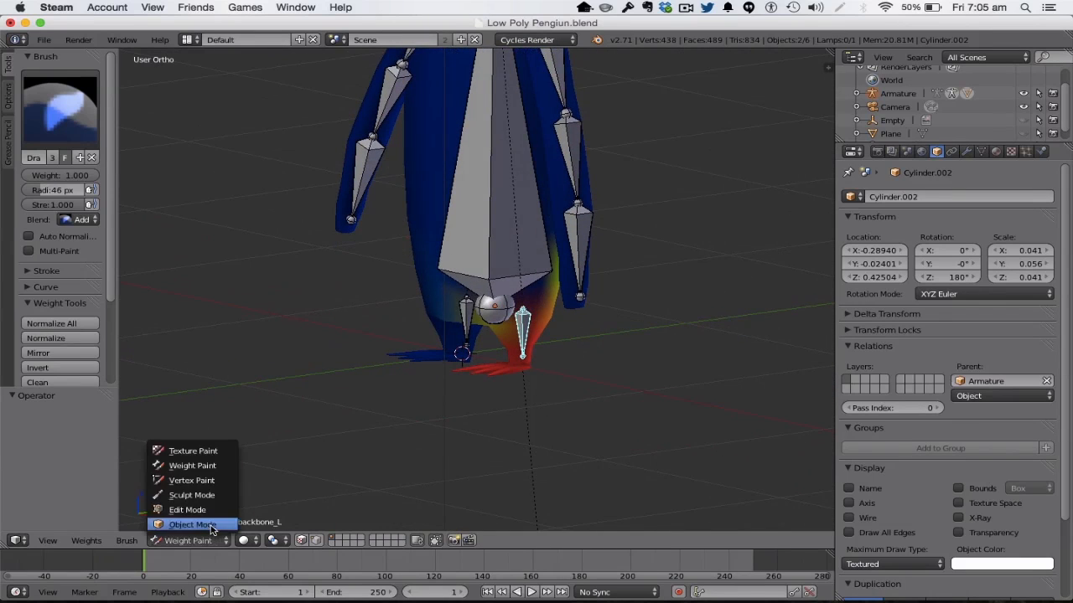
Leave weight painting and move backbone_L to test the left foot's deformation.
left_click(192, 509)
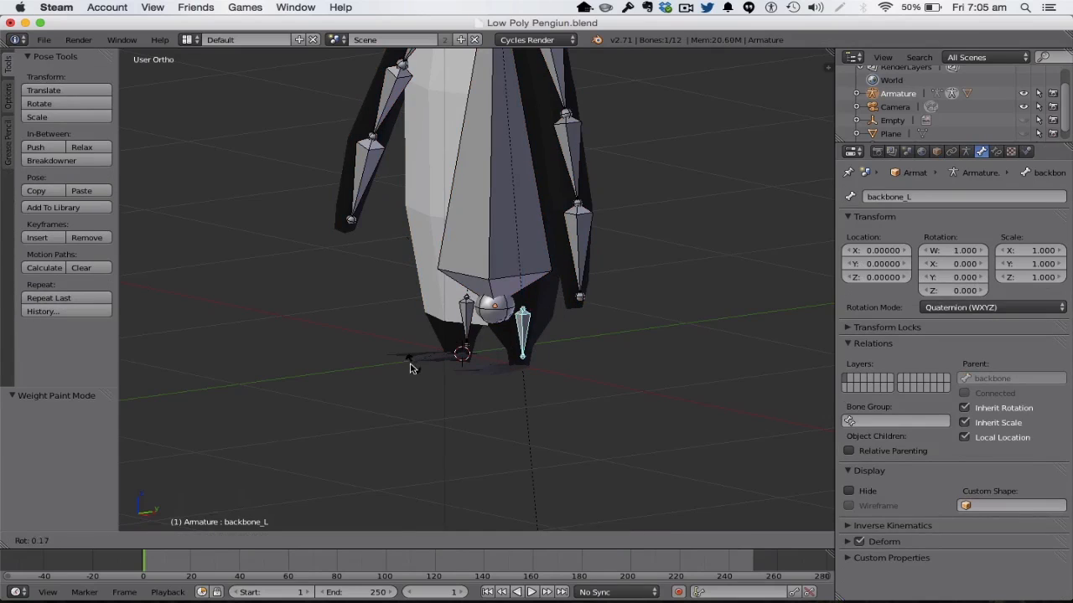
mouse_move(578, 459)
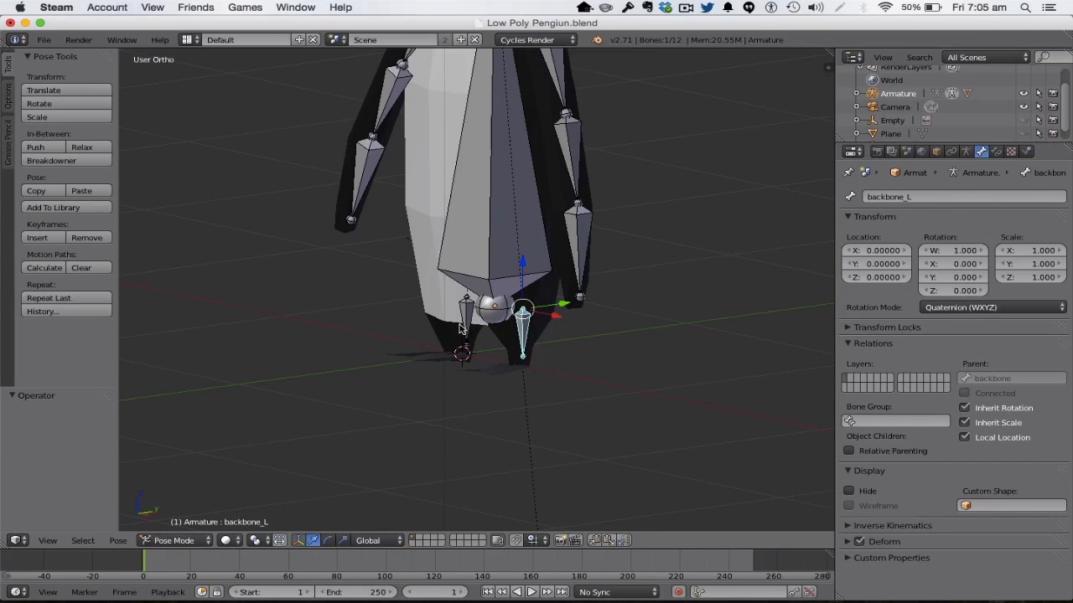
left_click_drag(520, 310, 469, 314)
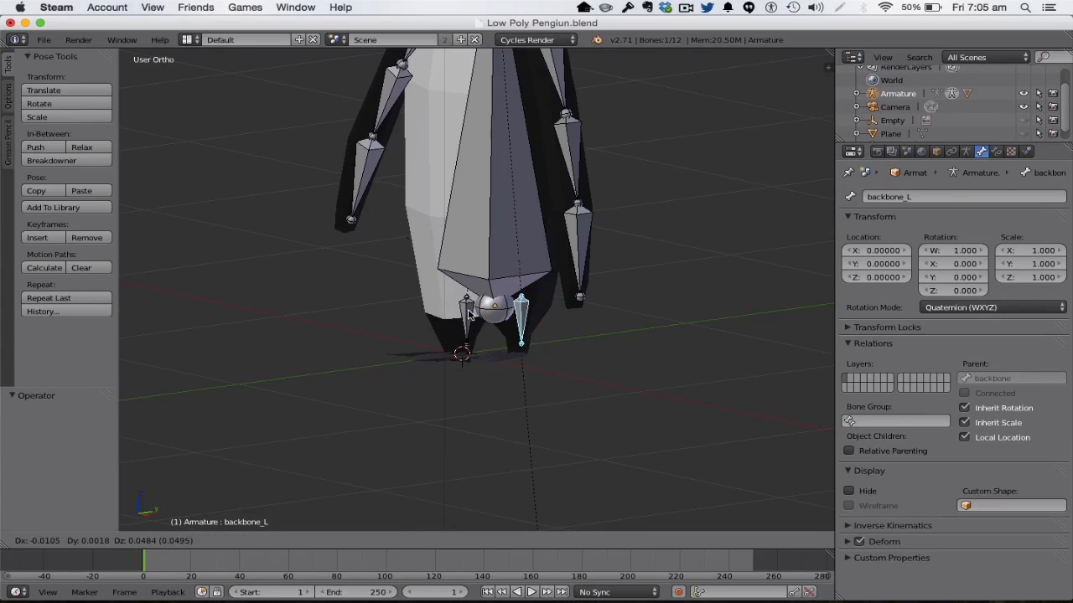